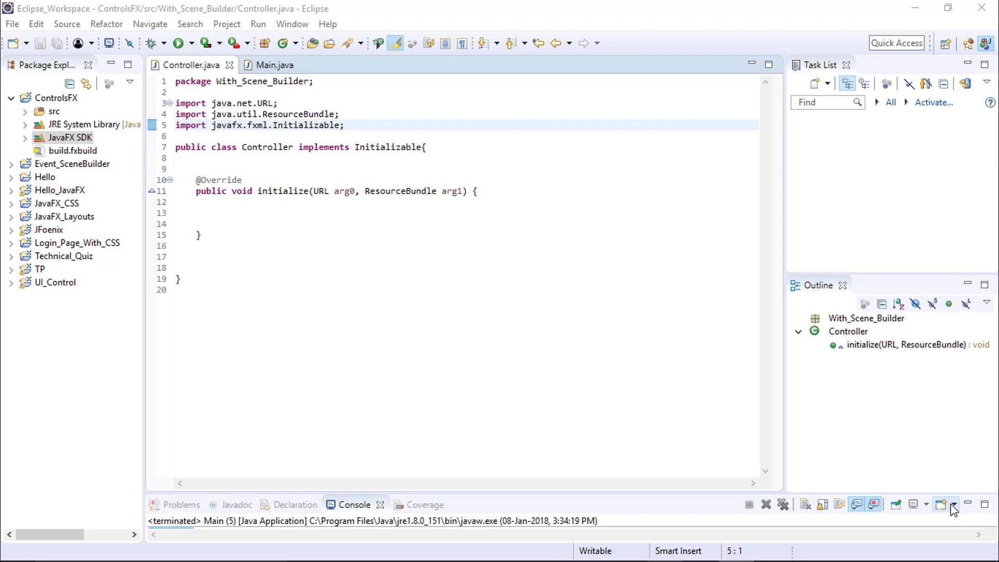
pyautogui.moveTo(633, 322)
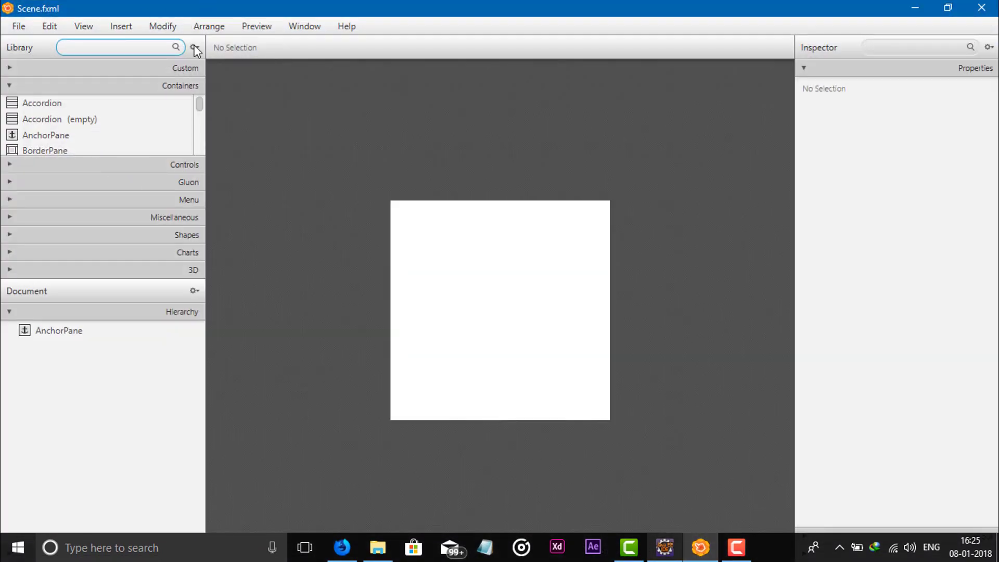
# Use the JAR/FXML Manager to load controlsfx-8.40.14.jar from the Desktop for import.
pyautogui.click(195, 47)
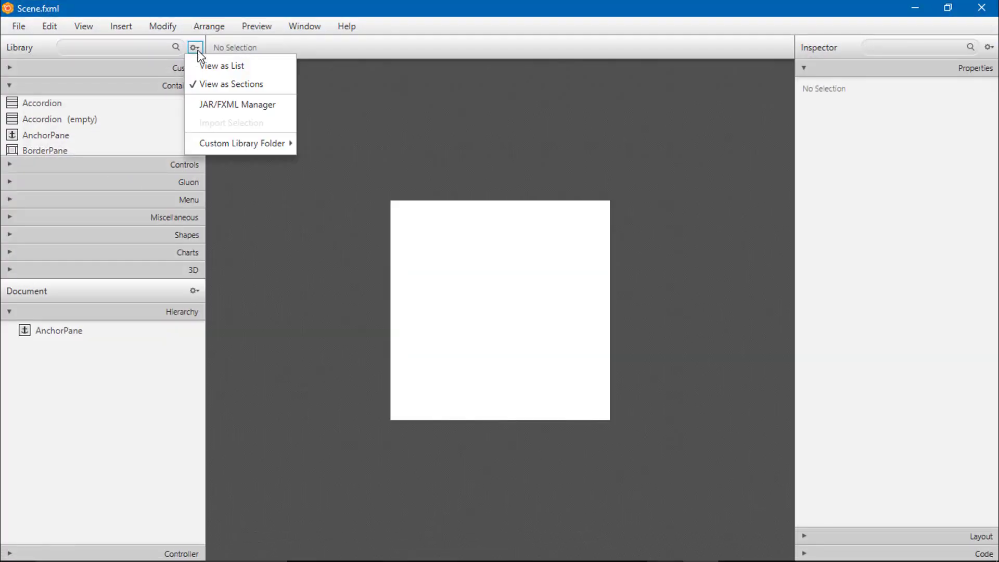
pyautogui.moveTo(236, 104)
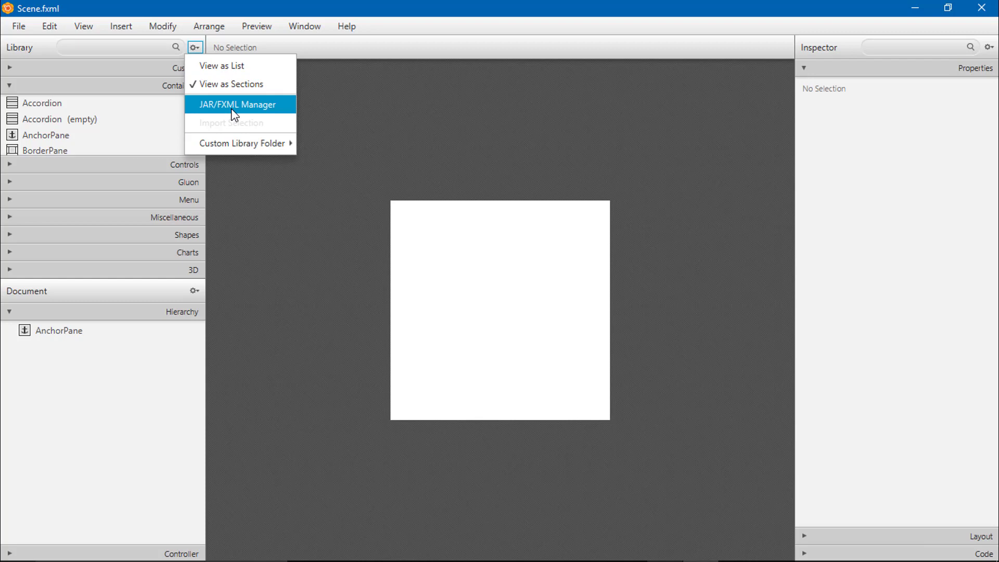
pyautogui.moveTo(455, 159)
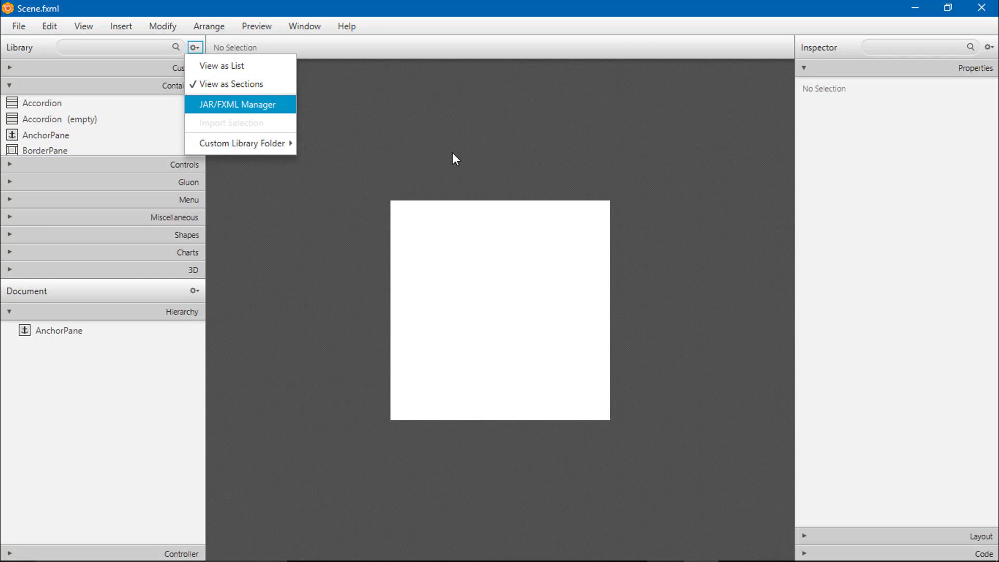
pyautogui.click(238, 105)
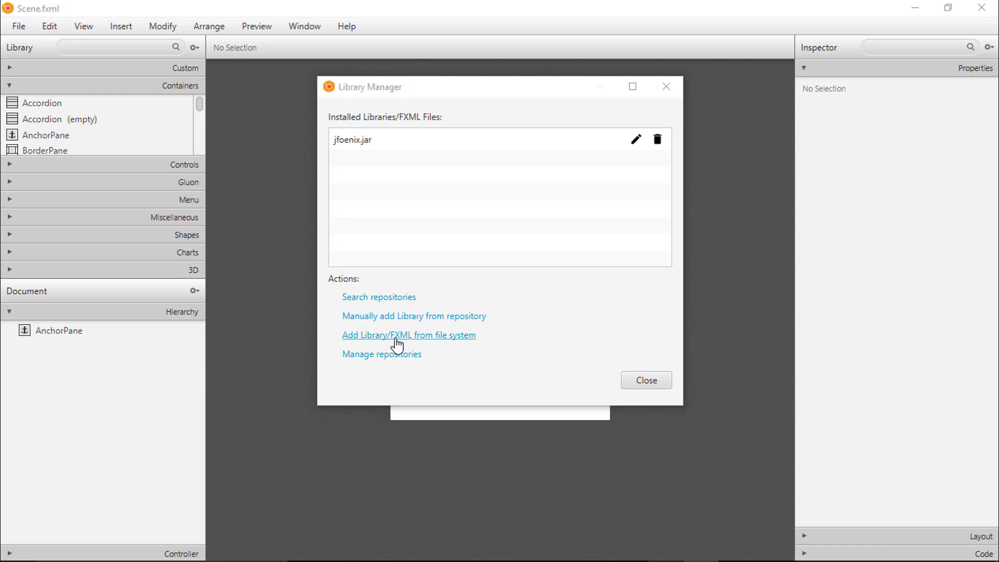
pyautogui.click(409, 334)
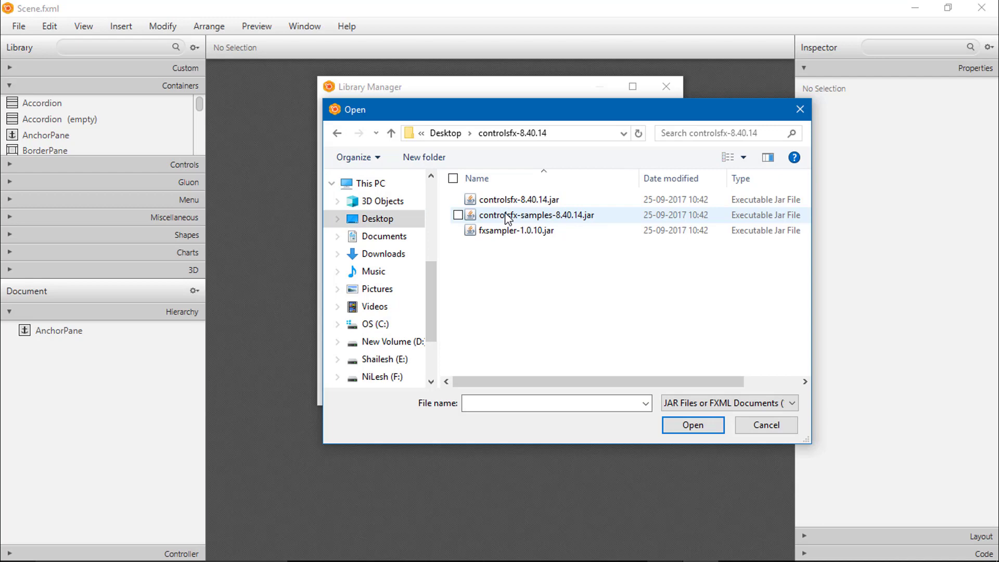
pyautogui.hscroll(3)
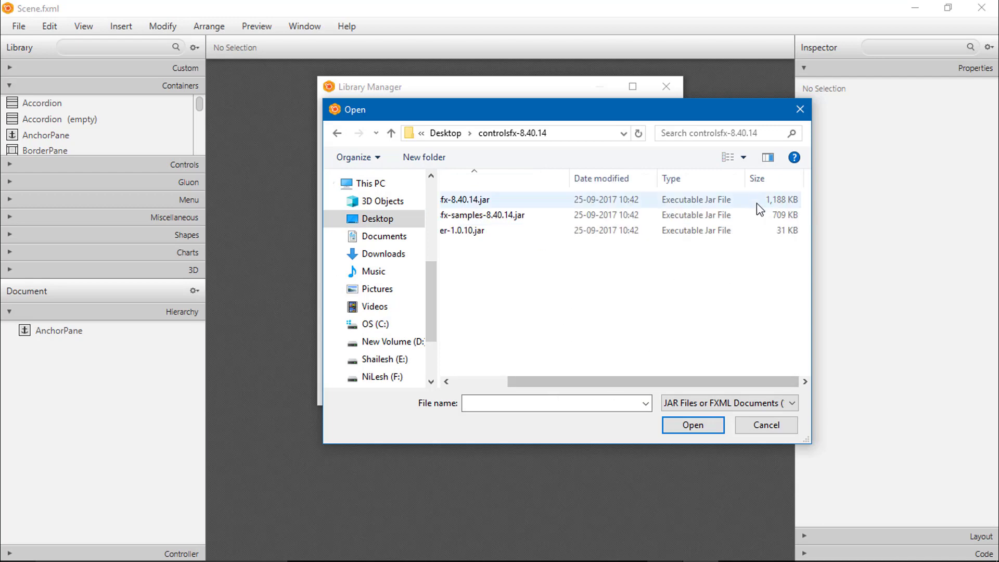
pyautogui.moveTo(768, 210)
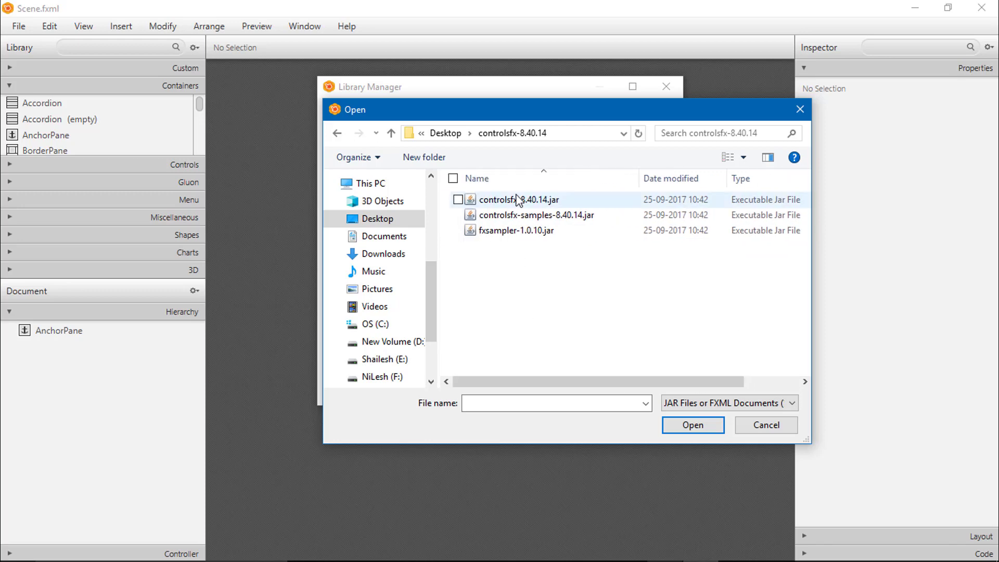
pyautogui.click(458, 199)
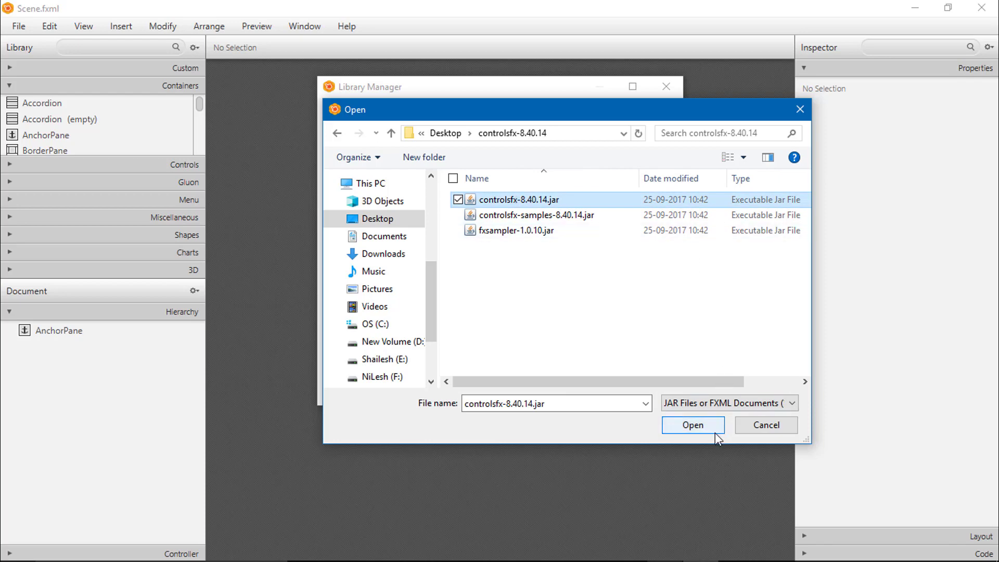
pyautogui.click(694, 425)
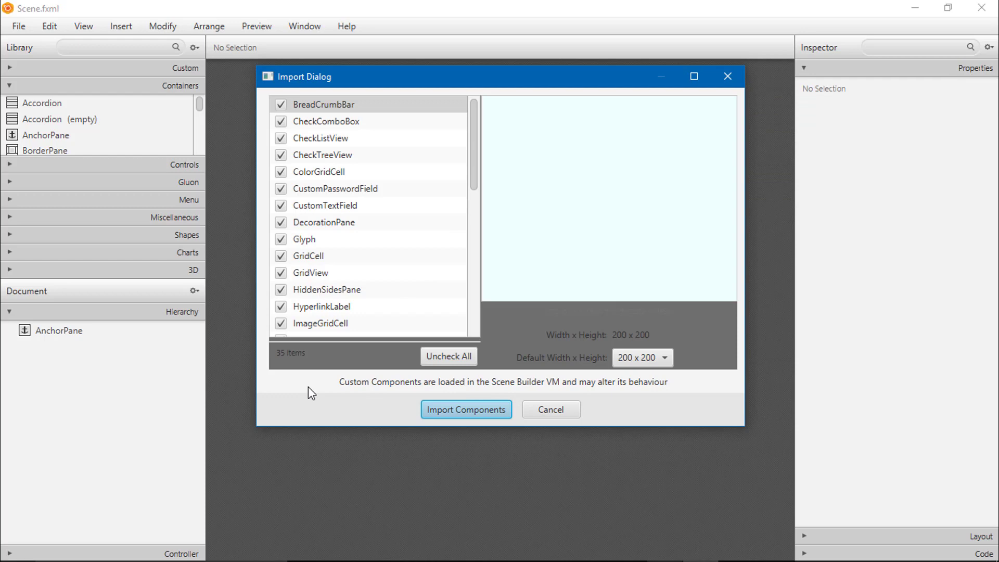
pyautogui.moveTo(496, 224)
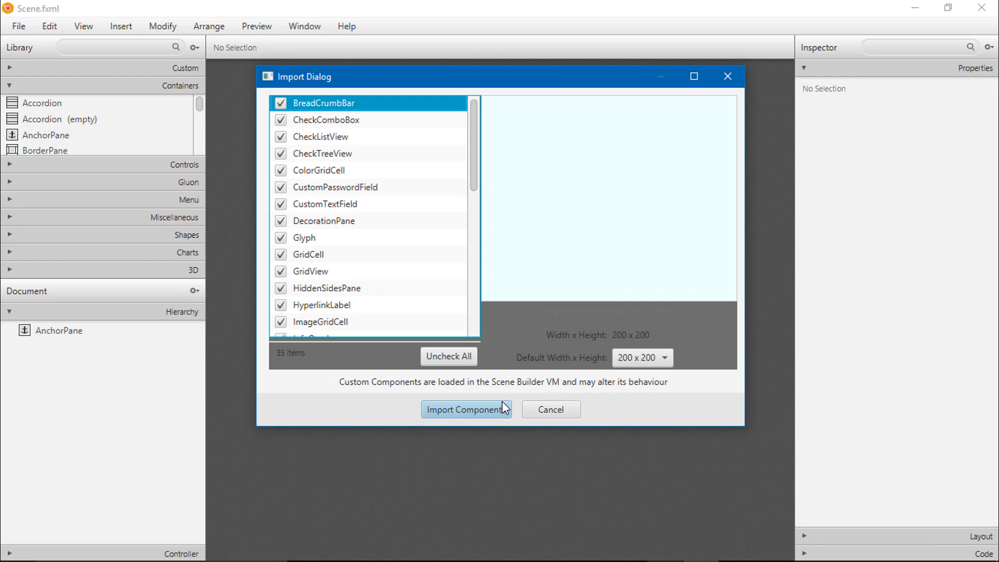
# Import all 35 checked components from controlsfx-8.40.14.jar.
pyautogui.click(466, 409)
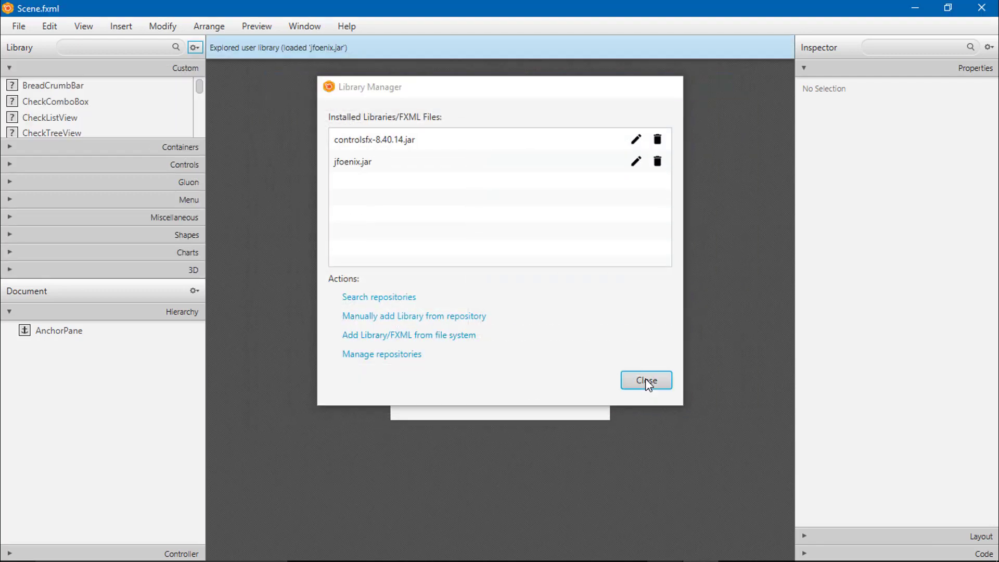
# Close the Library Manager and browse the Custom library for the Rating control.
pyautogui.click(645, 381)
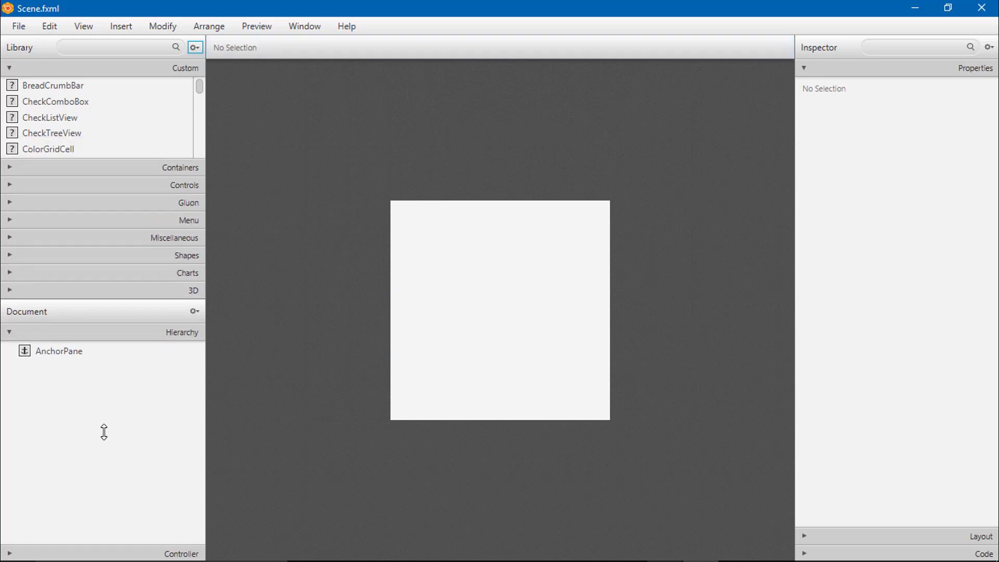
pyautogui.scroll(-3)
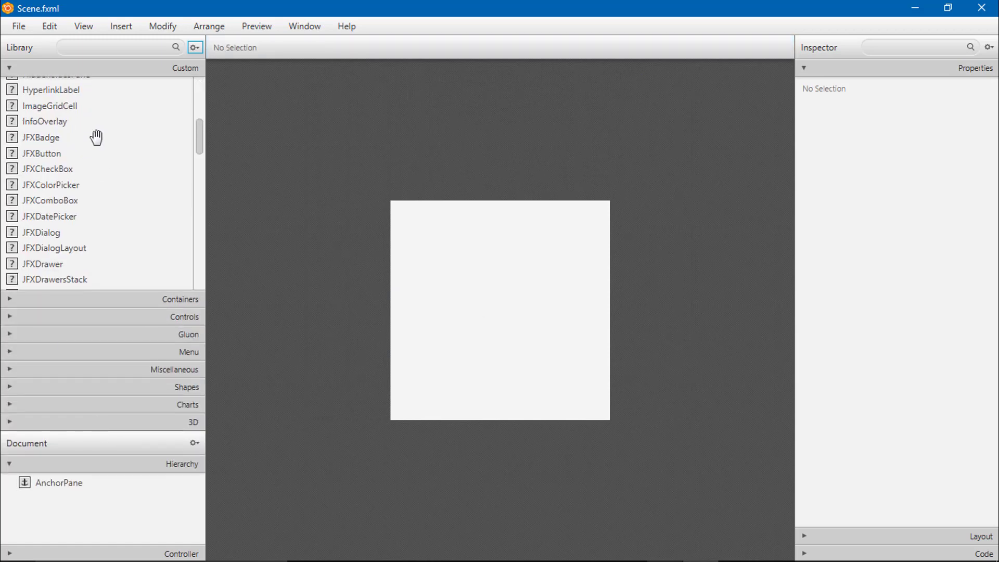
pyautogui.scroll(3)
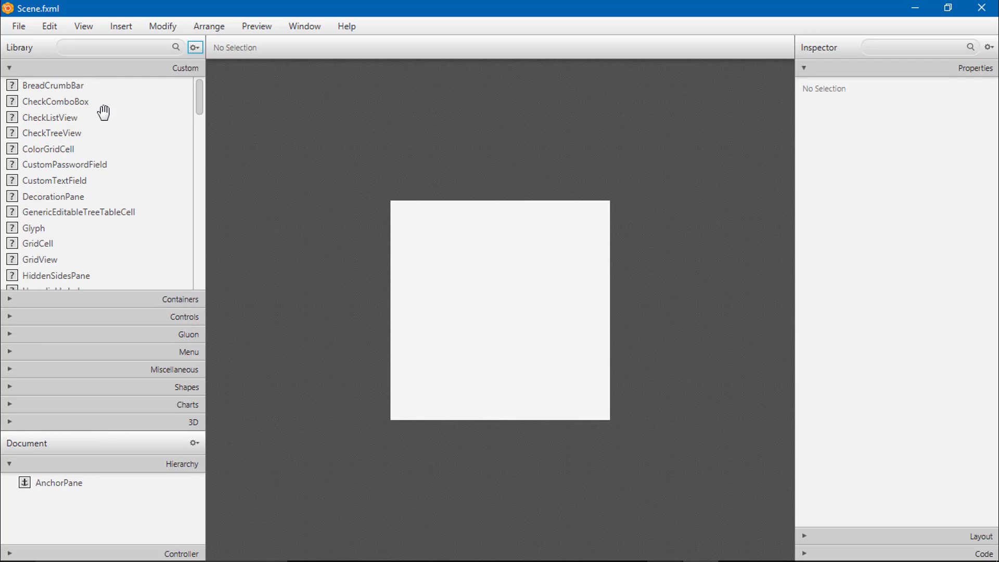
pyautogui.scroll(-3)
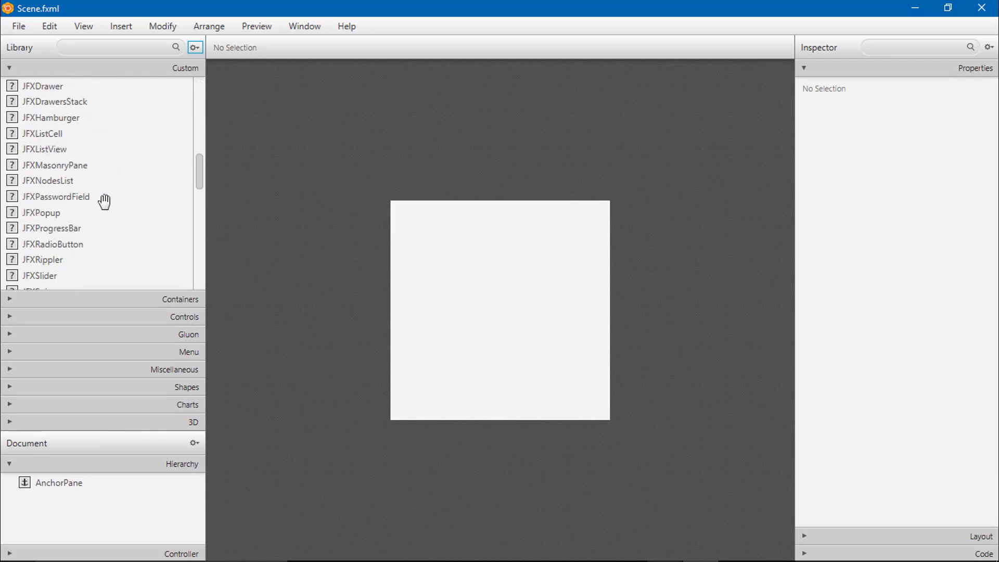
pyautogui.scroll(-3)
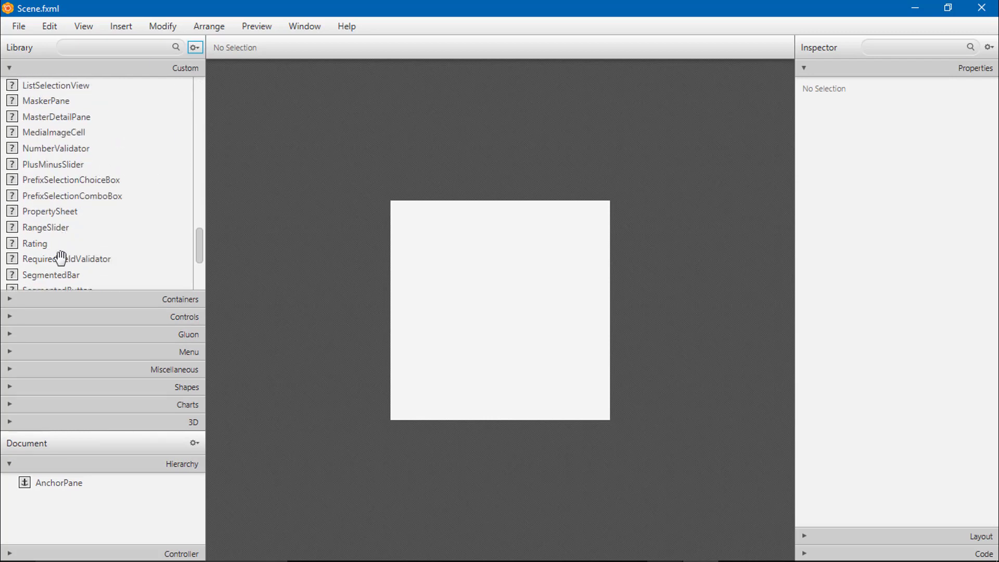
pyautogui.moveTo(38, 246)
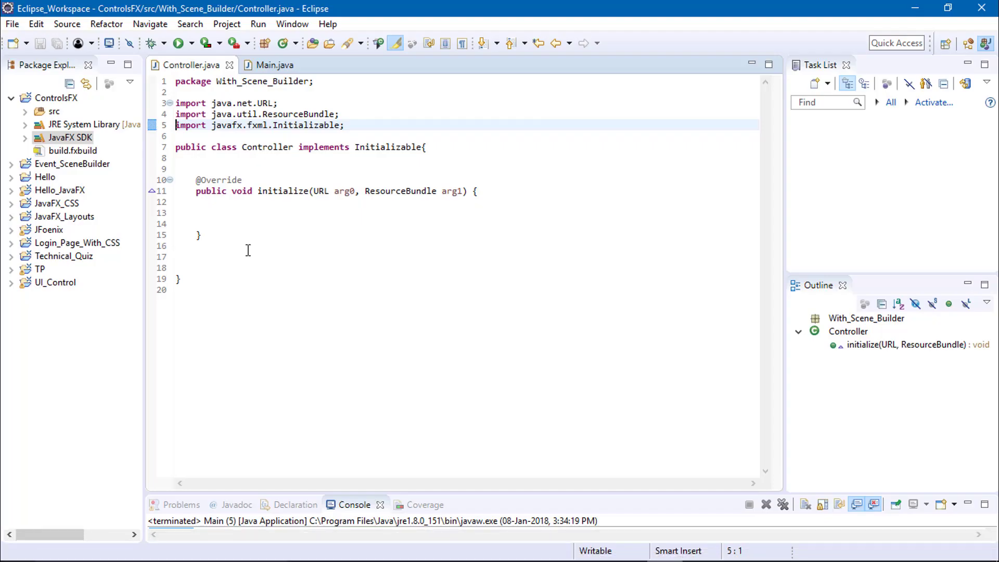
# Open Scene.fxml from src and review the Main.java, Scene.fxml and Controller.java tabs.
pyautogui.click(24, 112)
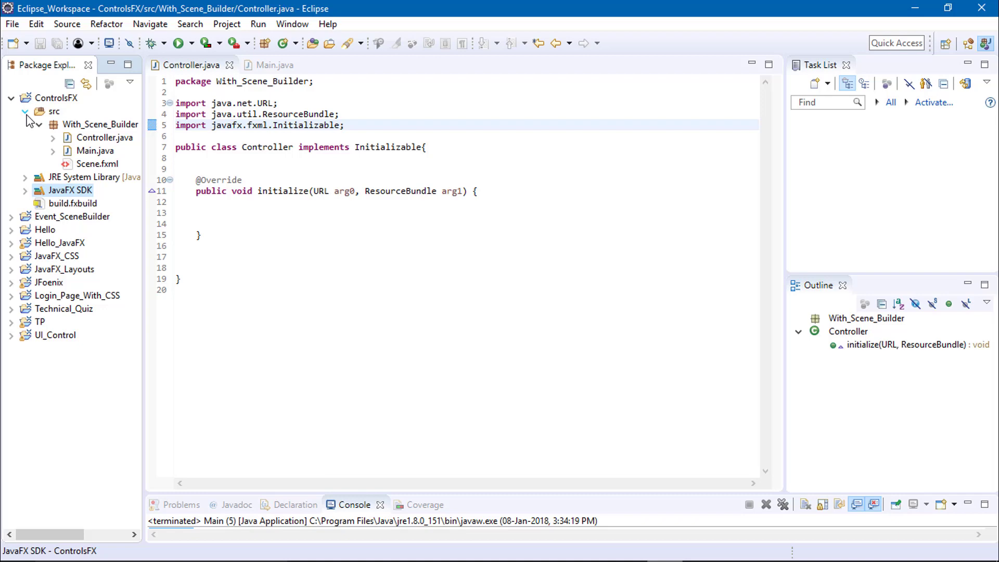
pyautogui.click(97, 164)
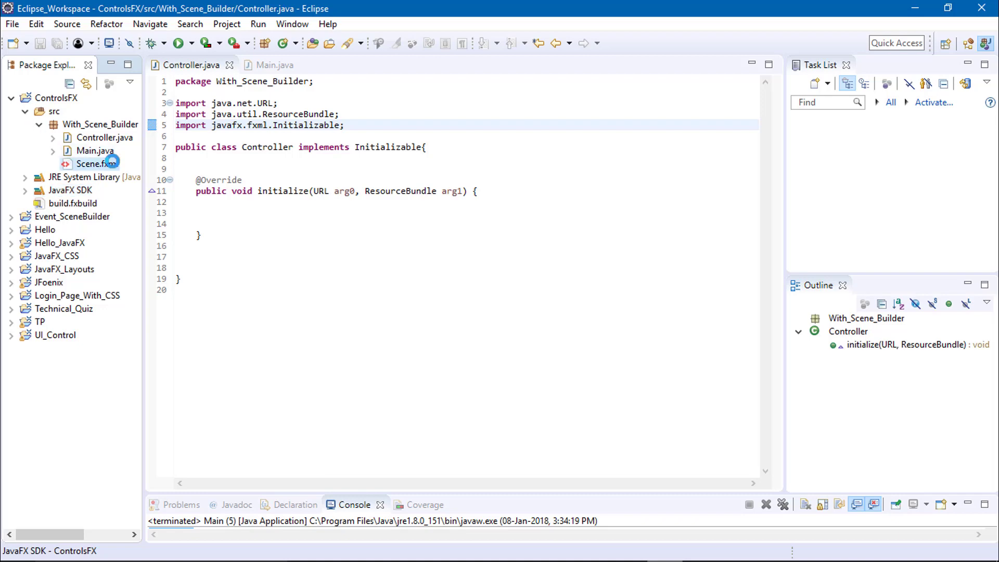
pyautogui.doubleClick(96, 163)
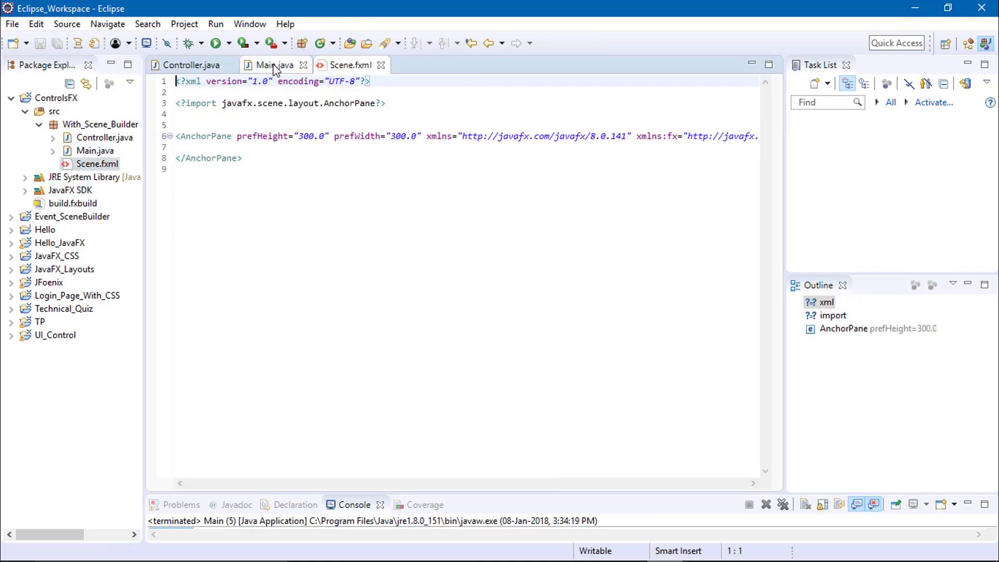
pyautogui.click(275, 64)
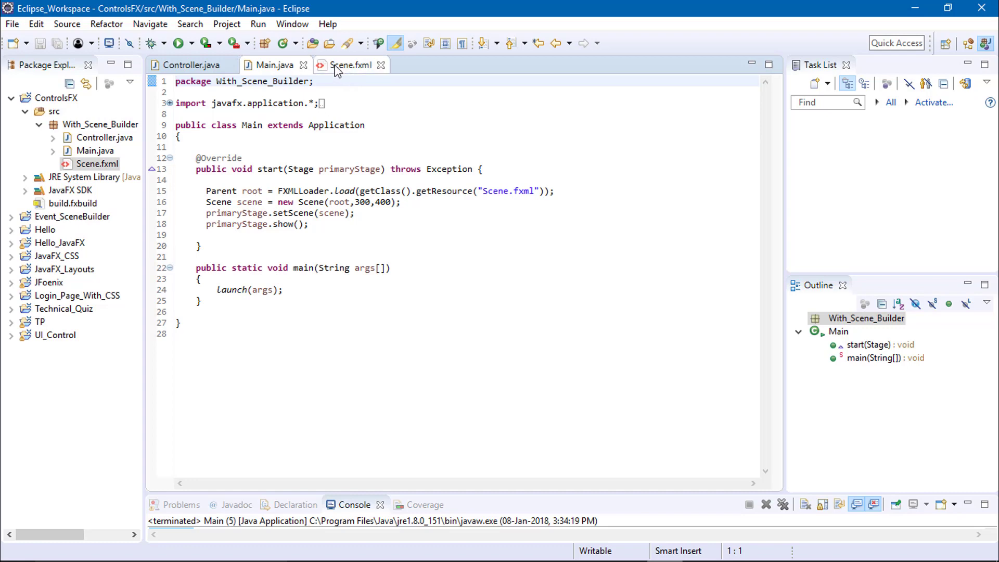
pyautogui.click(349, 64)
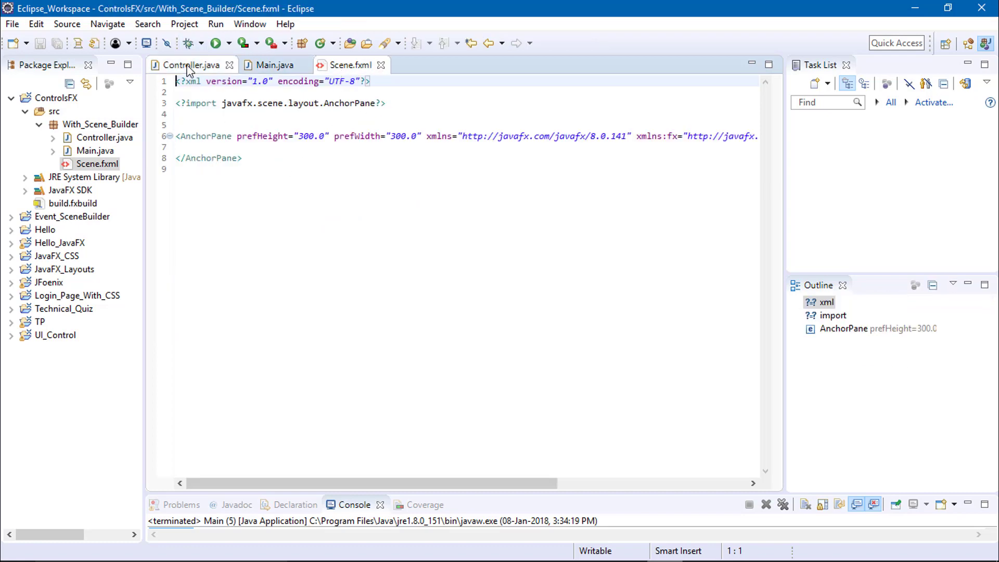
pyautogui.click(191, 65)
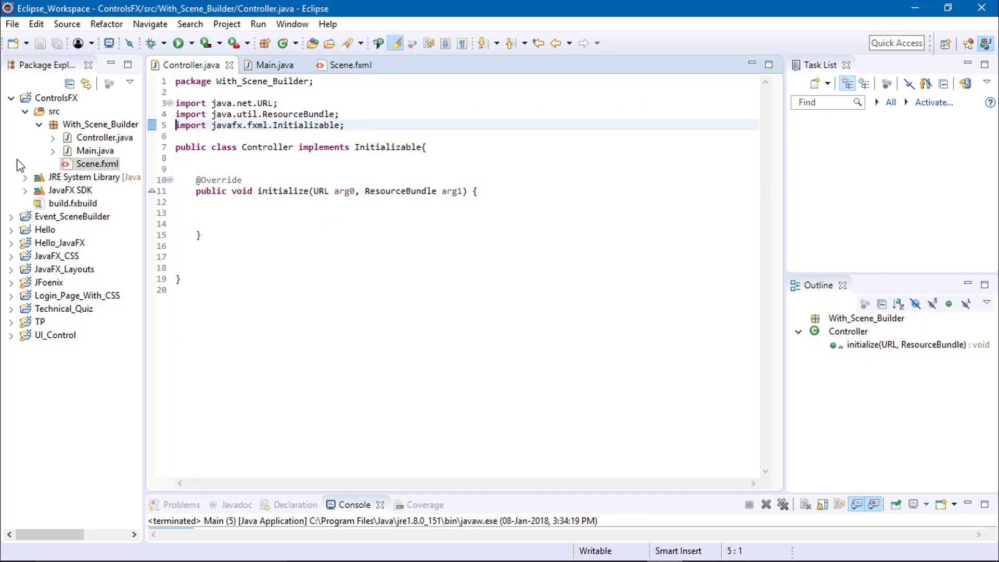
pyautogui.click(69, 190)
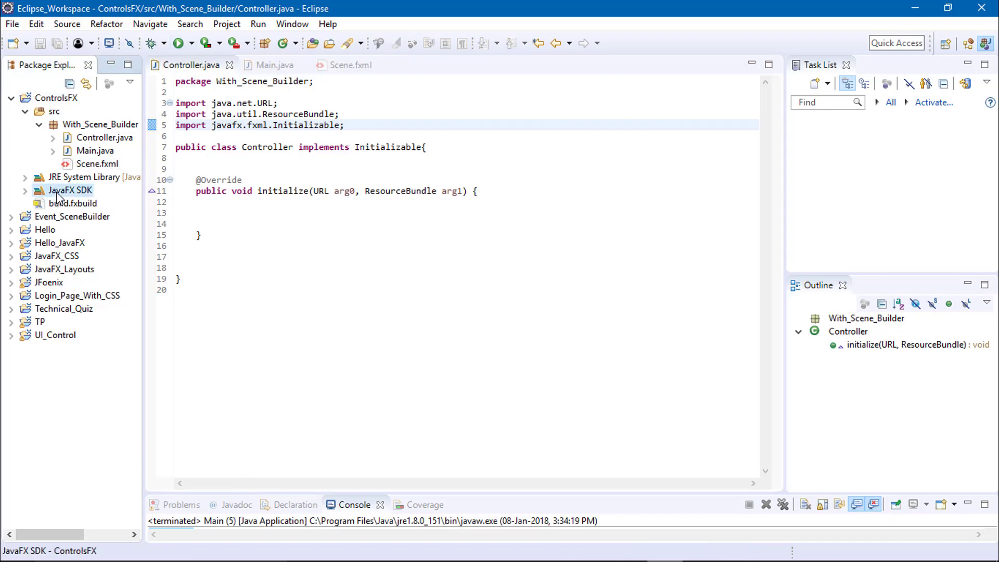
# Add controlsfx-8.40.14.jar from the Desktop as an external JAR and apply.
pyautogui.rightClick(69, 190)
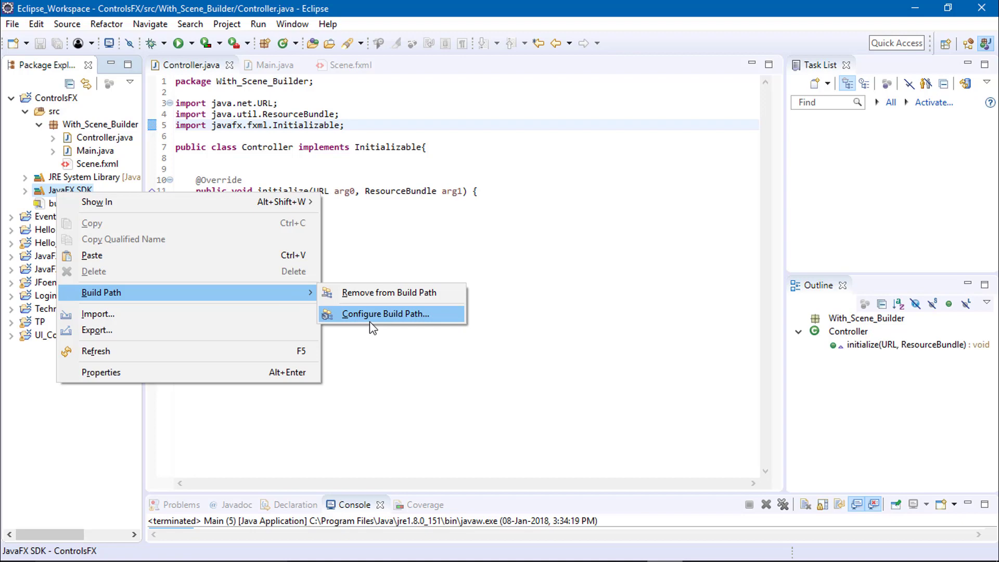
pyautogui.click(385, 314)
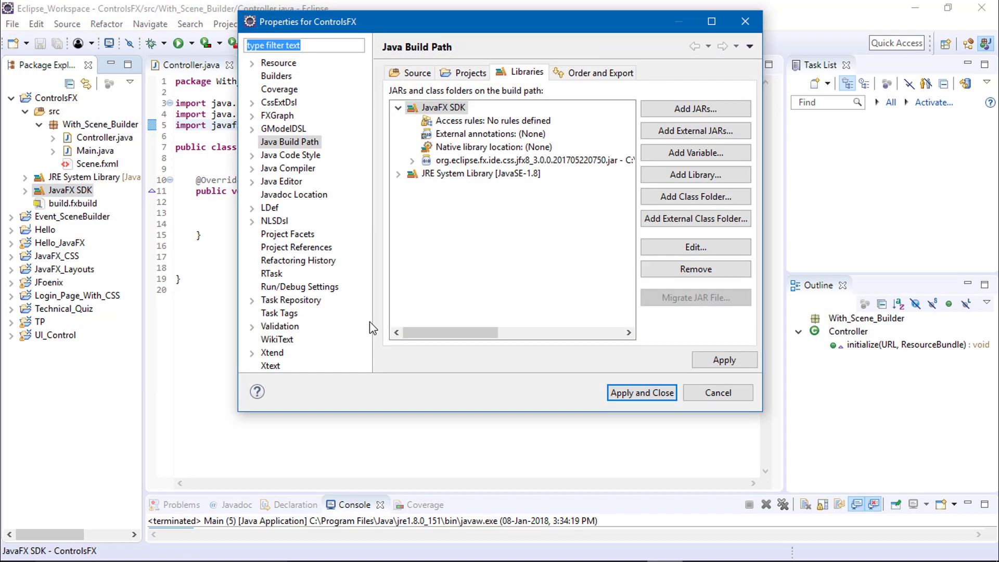
pyautogui.moveTo(695, 131)
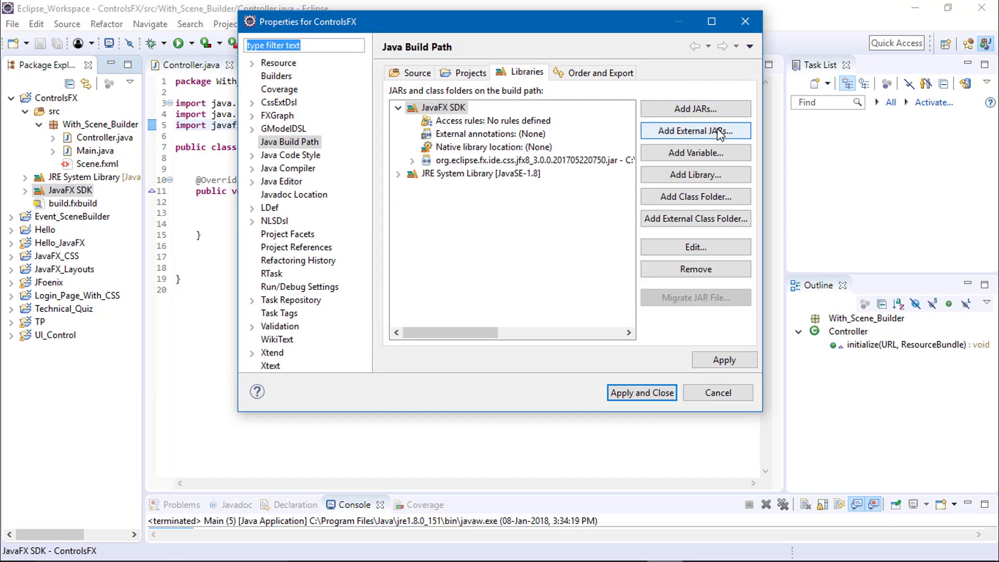
pyautogui.click(695, 131)
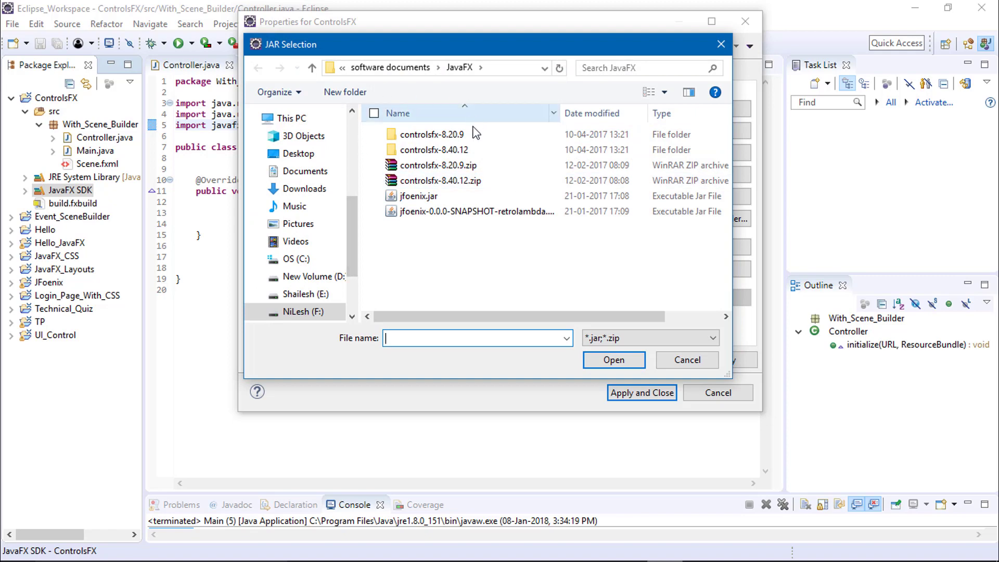
pyautogui.click(298, 153)
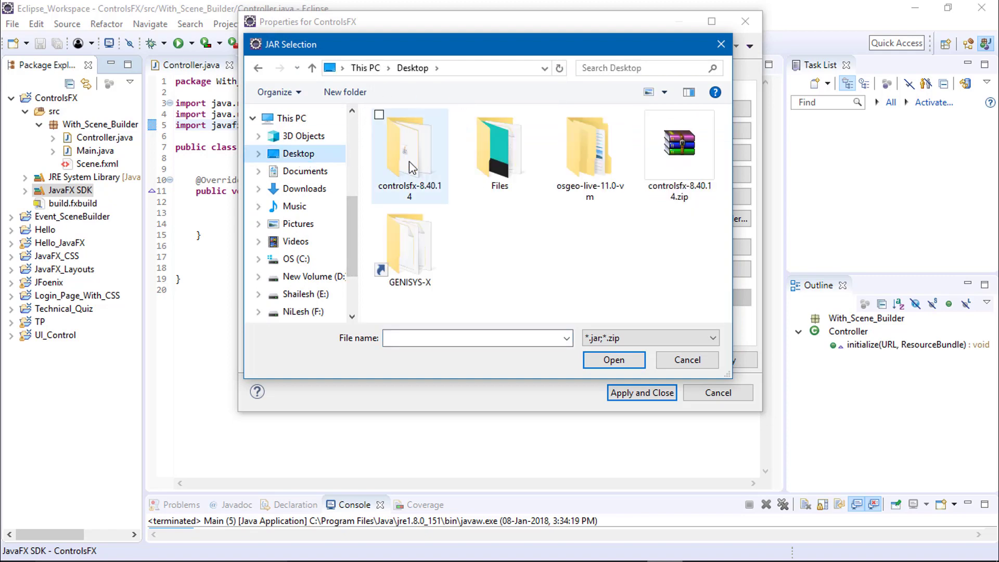
pyautogui.doubleClick(410, 147)
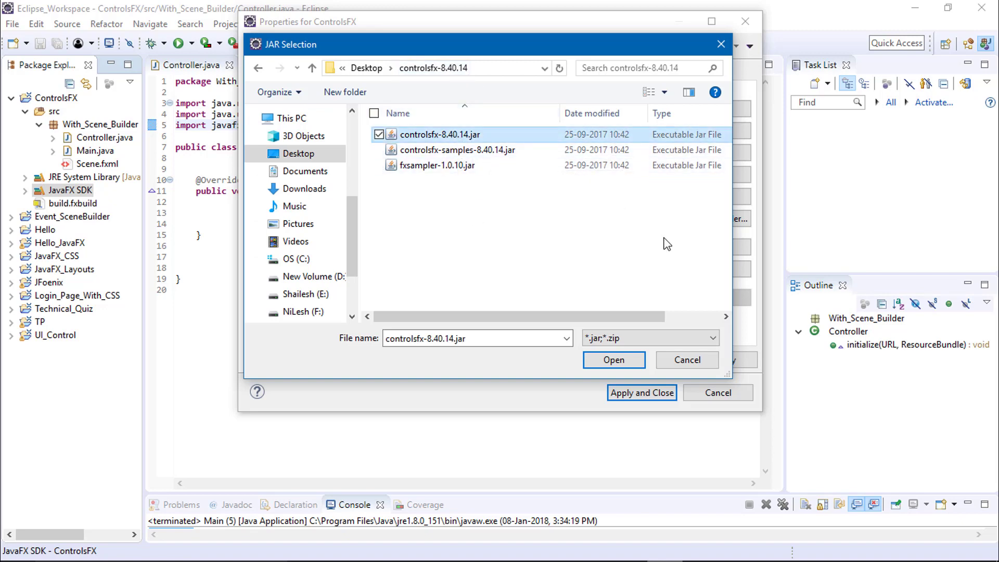
pyautogui.click(613, 360)
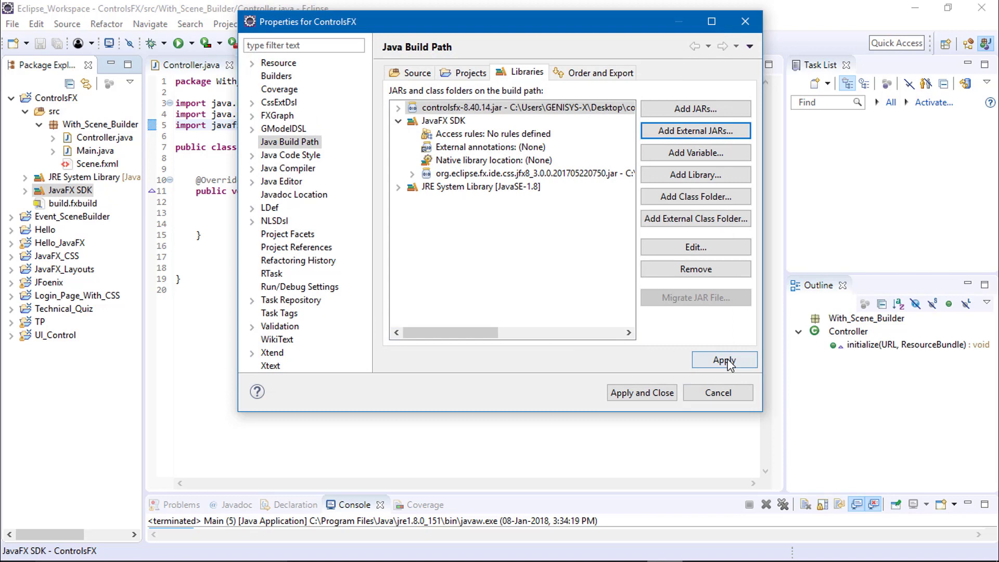
pyautogui.click(724, 359)
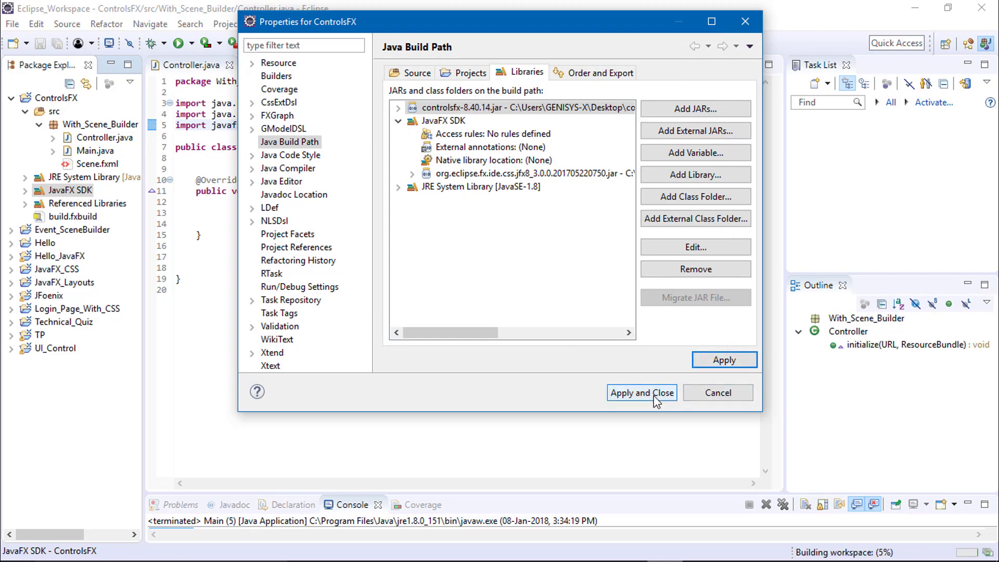
# Close the build path settings, check Referenced Libraries, and open Scene.fxml in Scene Builder.
pyautogui.click(641, 392)
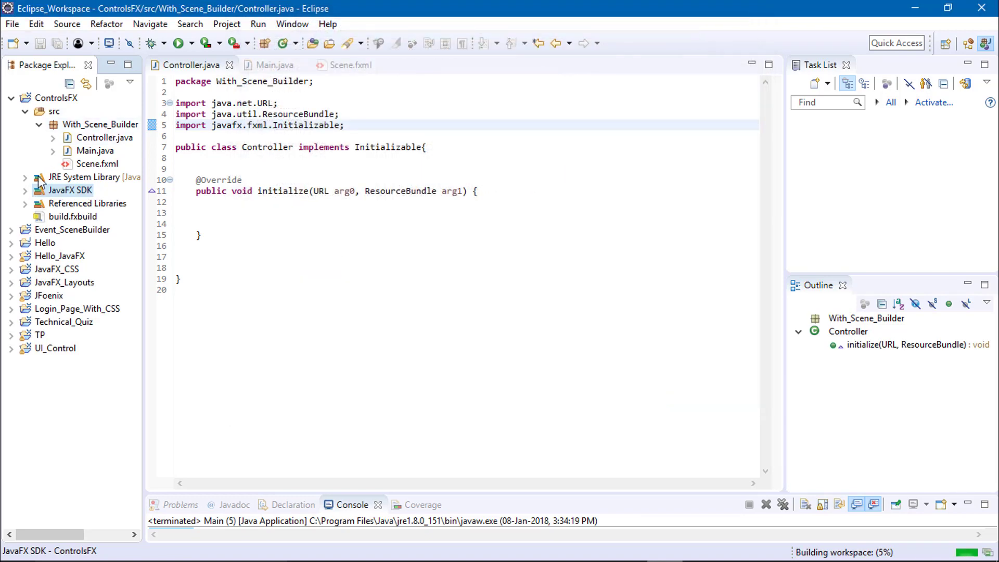
pyautogui.click(25, 203)
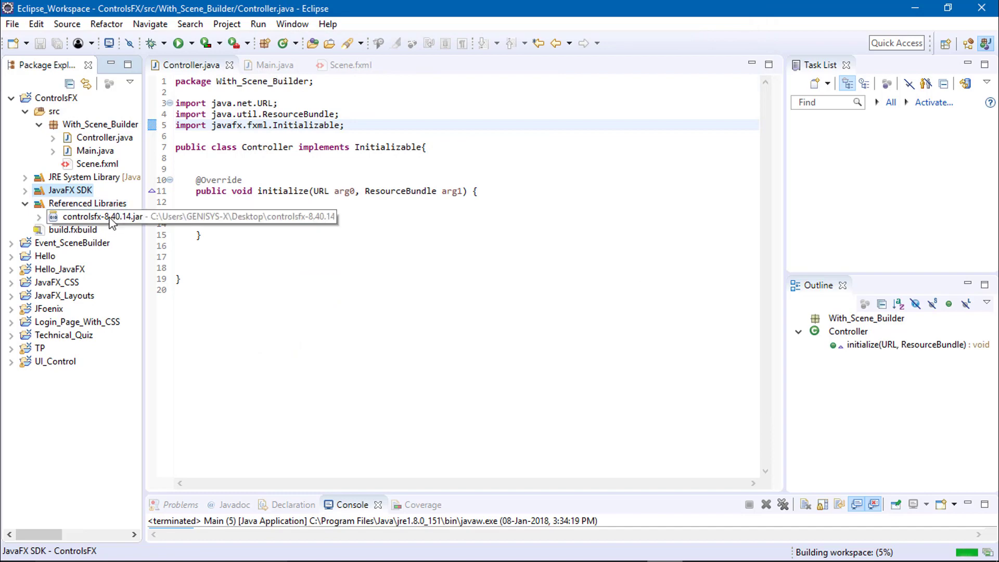
pyautogui.moveTo(96, 230)
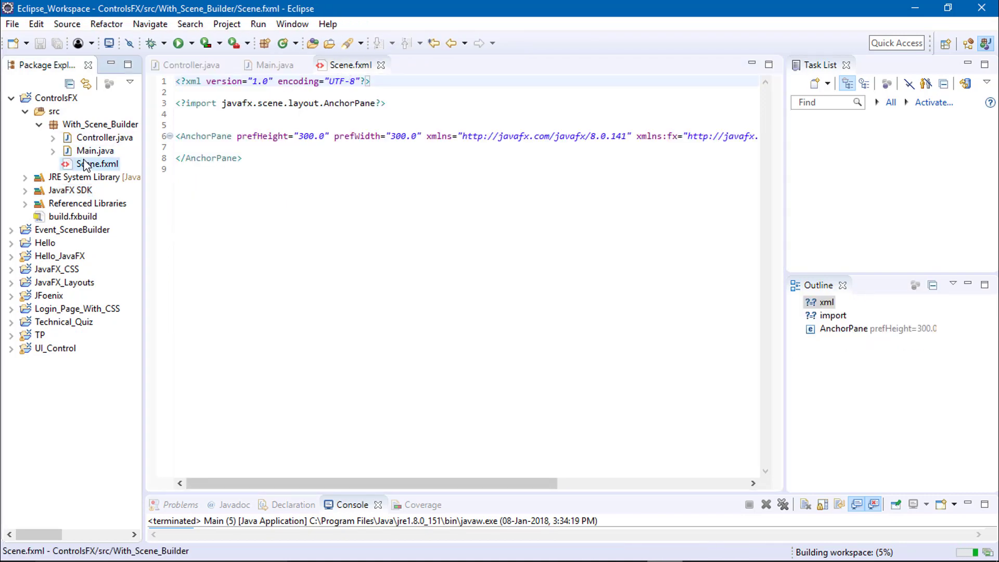
pyautogui.rightClick(96, 164)
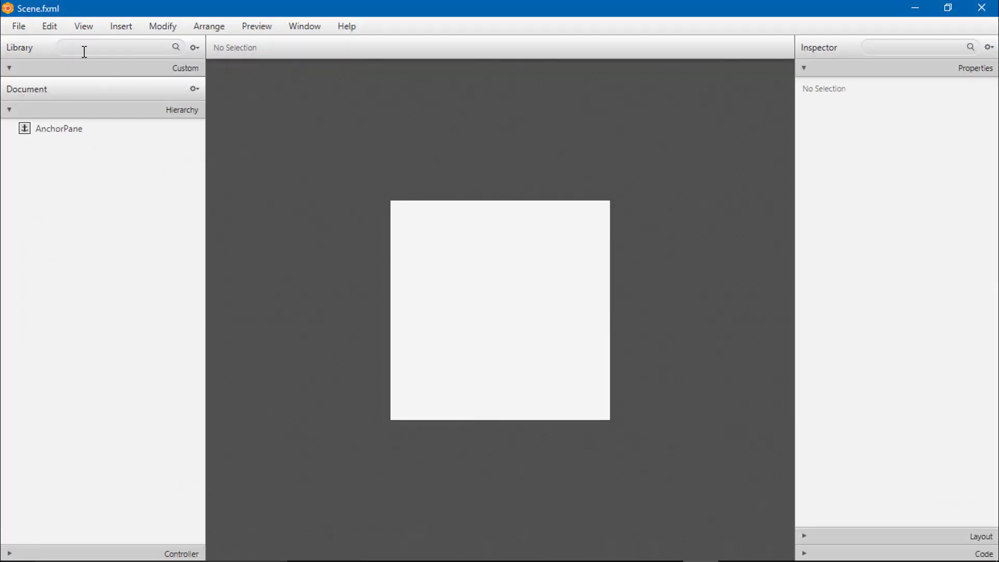
# Add a Rating and a text-less 24px label to the AnchorPane and save.
pyautogui.write('Rat')
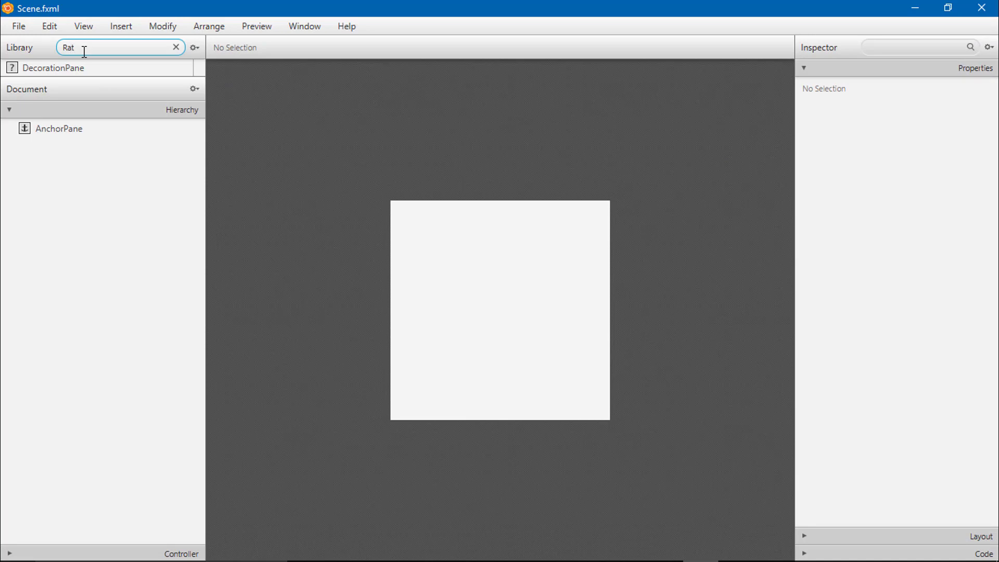
pyautogui.moveTo(89, 78)
pyautogui.write('Lab')
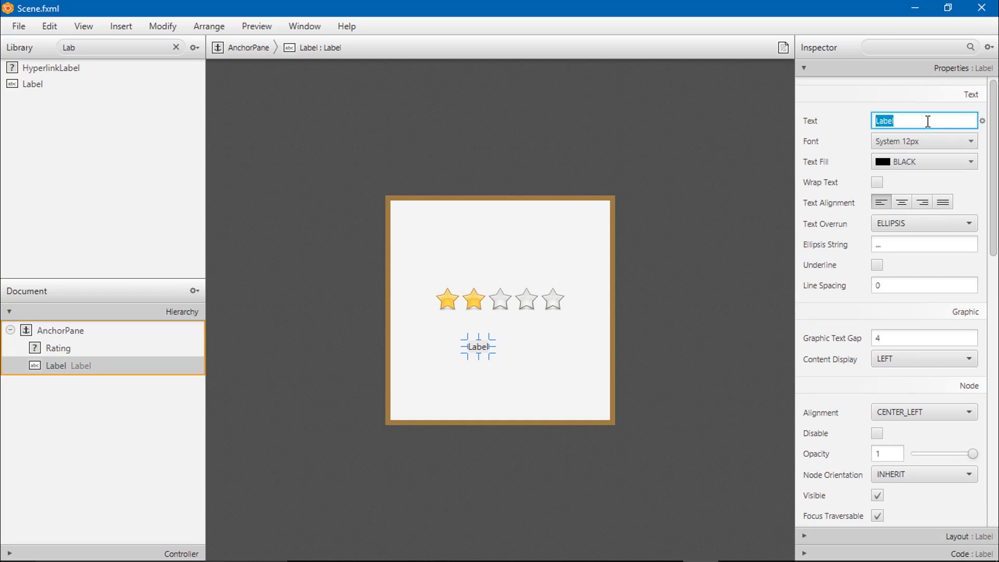
pyautogui.press('Delete')
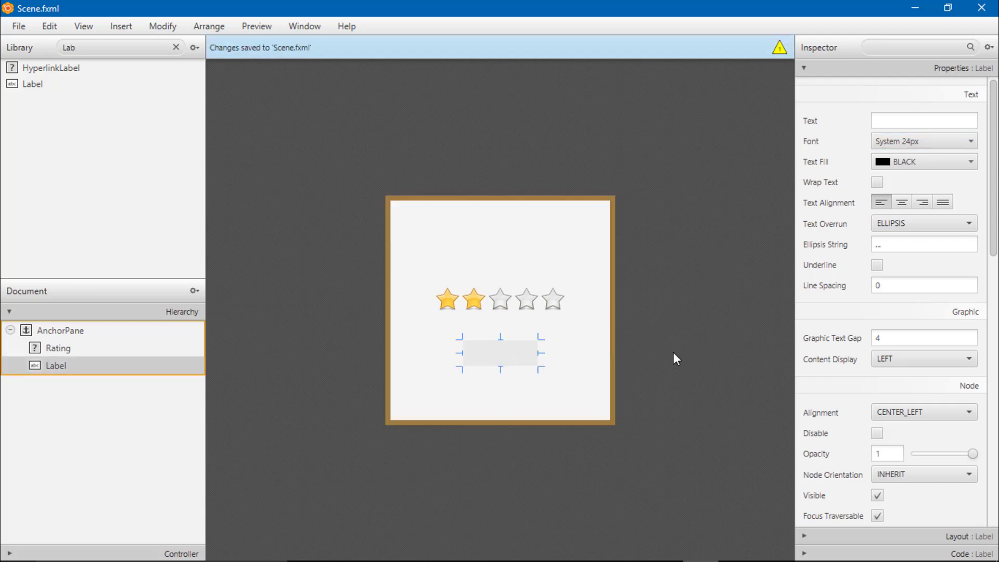
# Set the star Rating control's fx:id to rating.
pyautogui.click(58, 348)
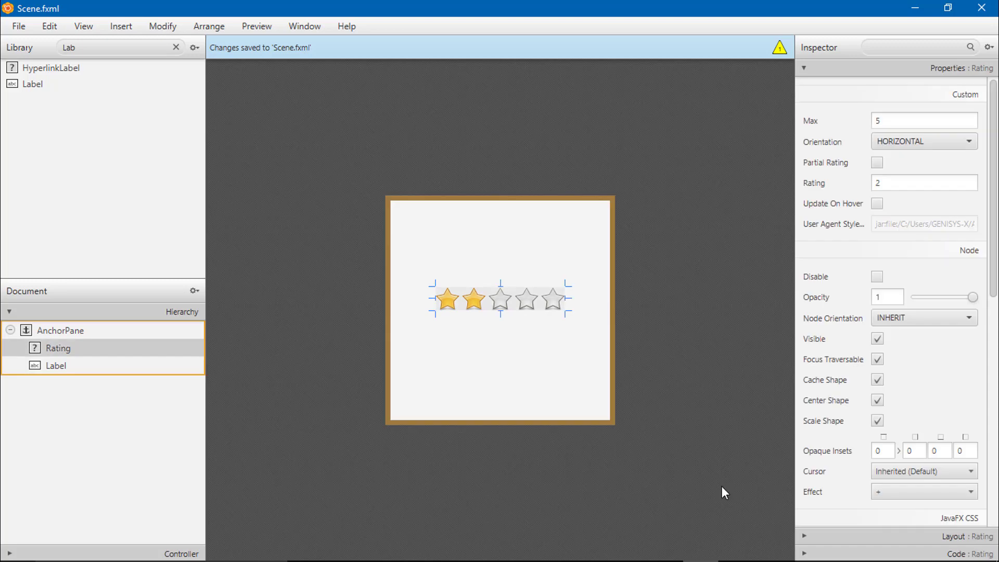
pyautogui.moveTo(823, 164)
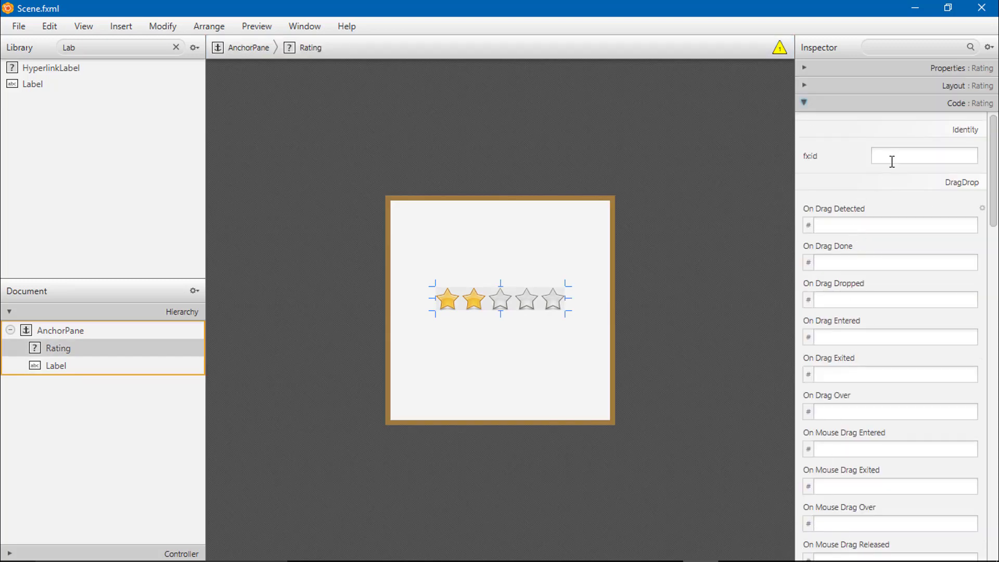
pyautogui.write('rat')
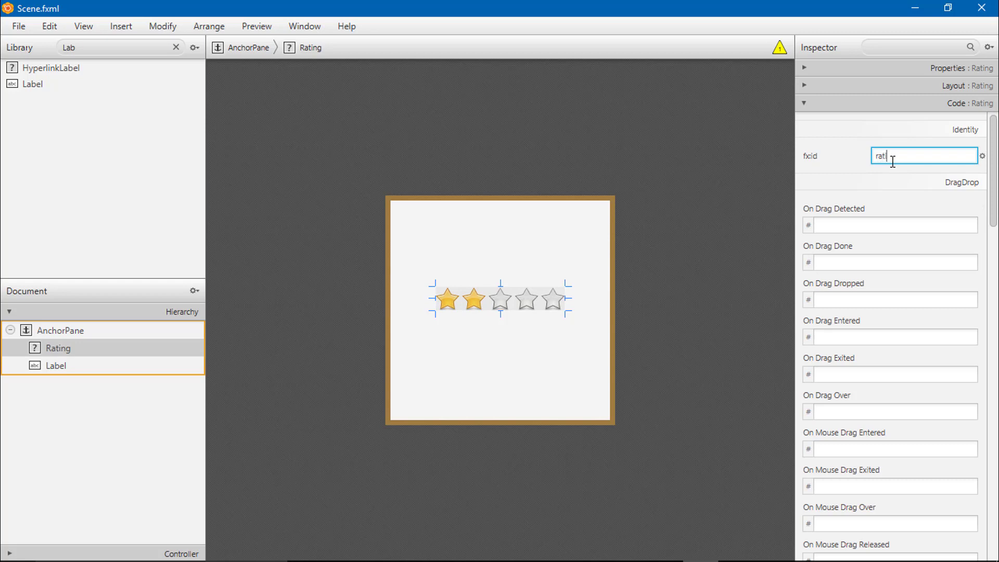
pyautogui.press('Return')
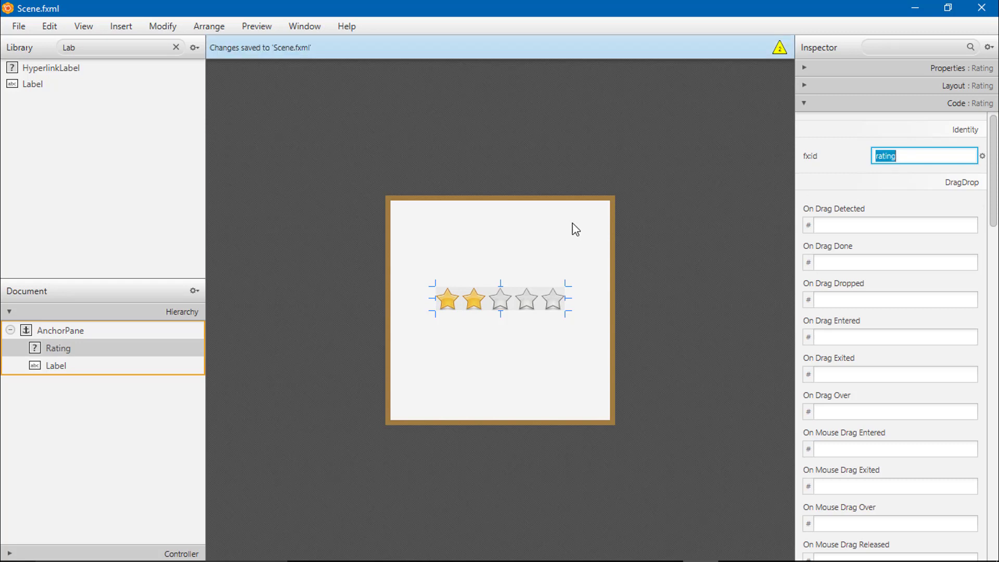
# Set the label's fx:id to msg.
pyautogui.click(56, 365)
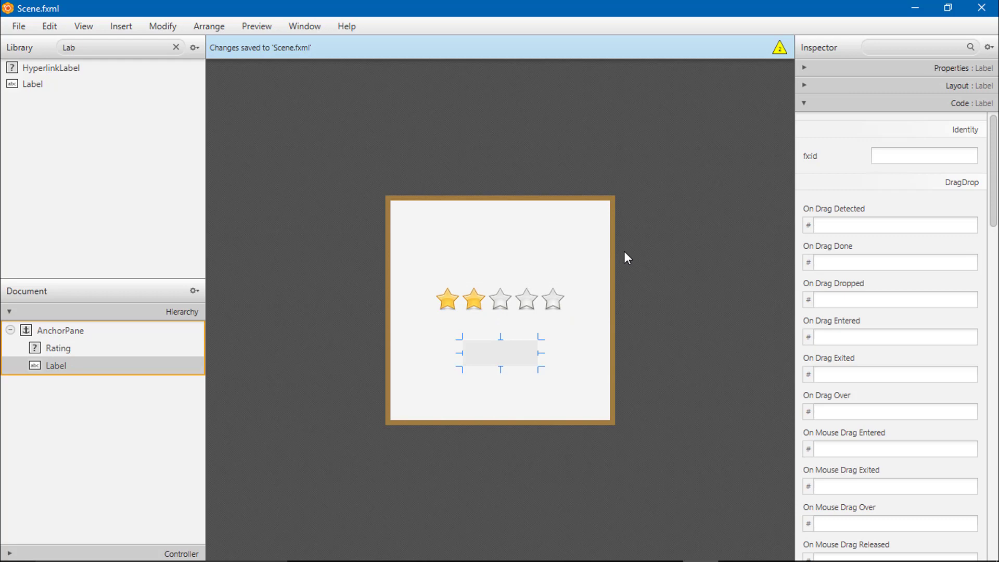
pyautogui.click(924, 156)
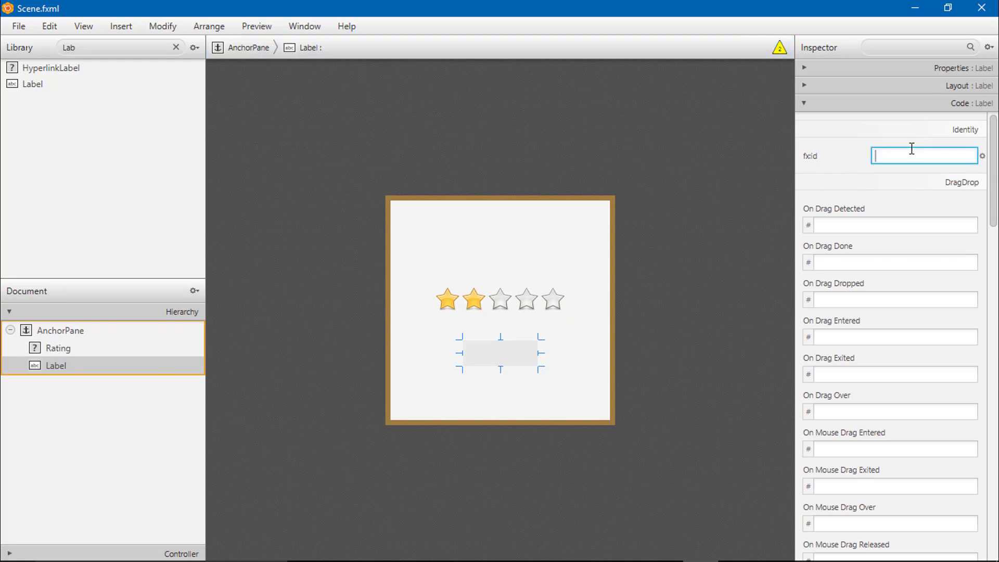
pyautogui.write('msg')
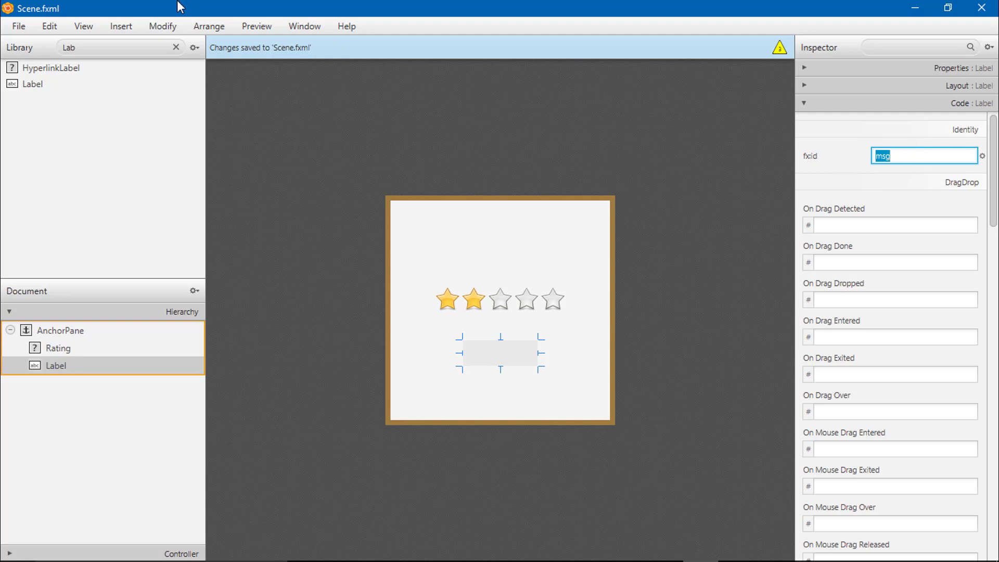
pyautogui.click(84, 26)
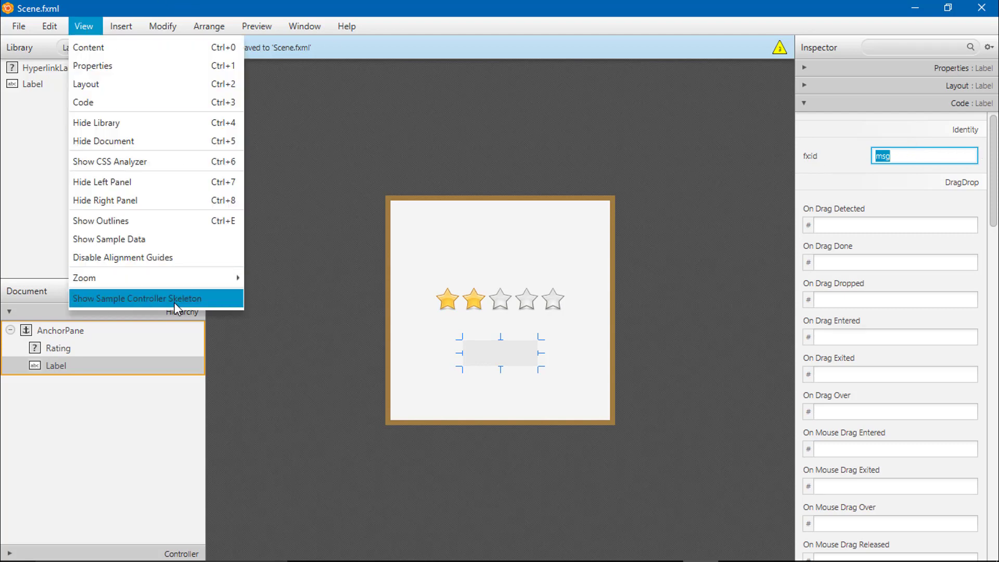
# Show the sample controller skeleton and copy its rating and msg field declarations.
pyautogui.click(136, 298)
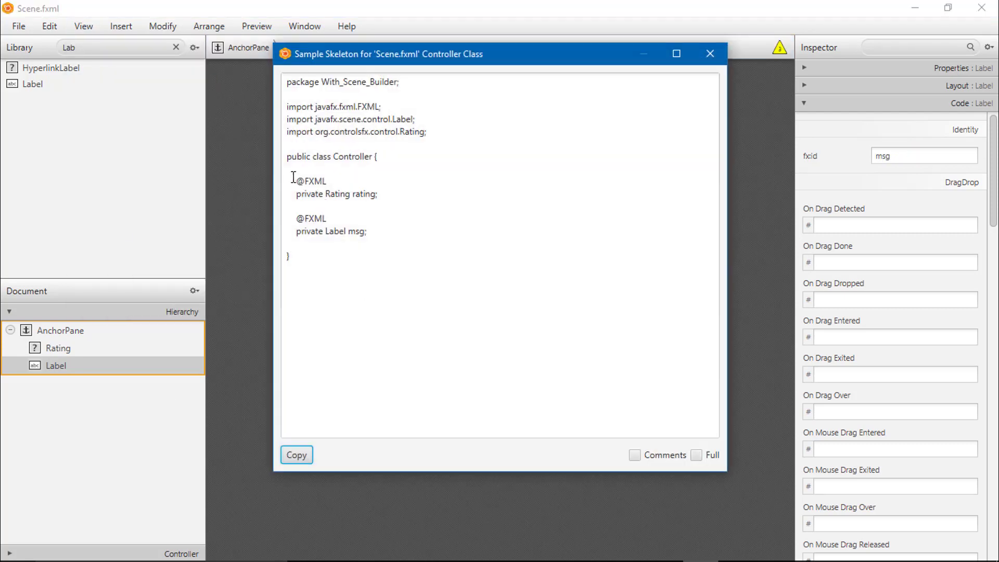
pyautogui.click(376, 241)
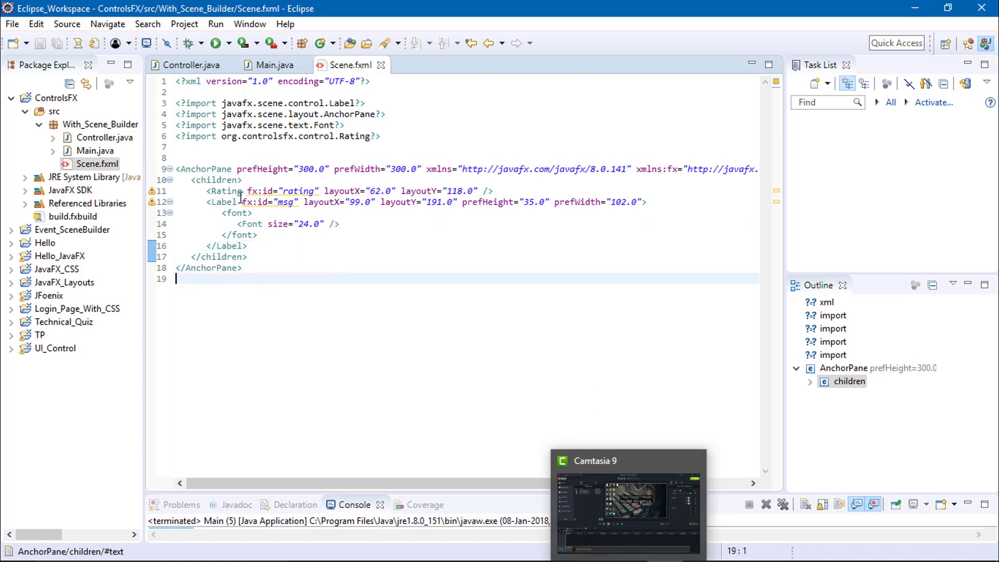
pyautogui.moveTo(185, 65)
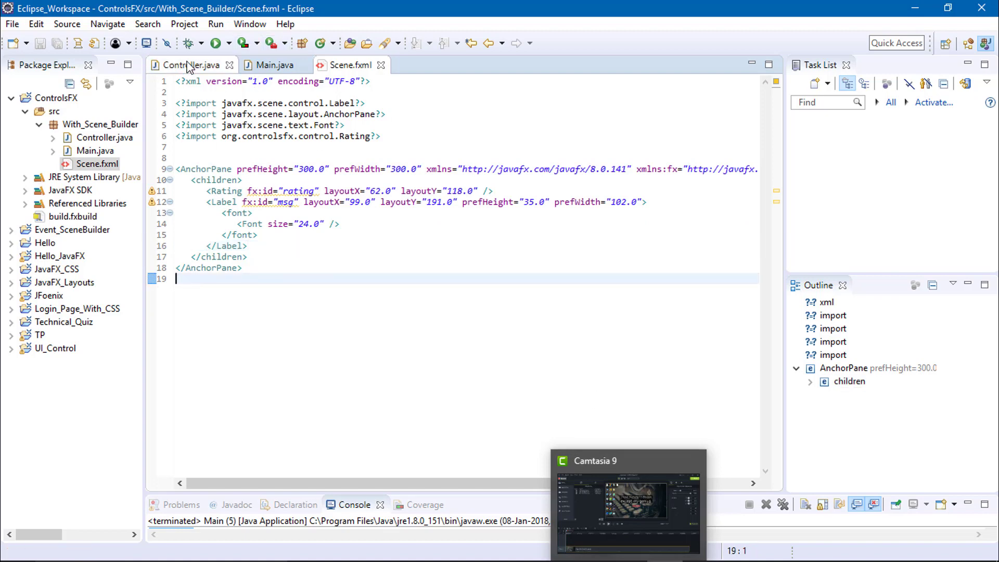
# Switch to Controller.java to add the msg Label field and initialize override.
pyautogui.click(190, 65)
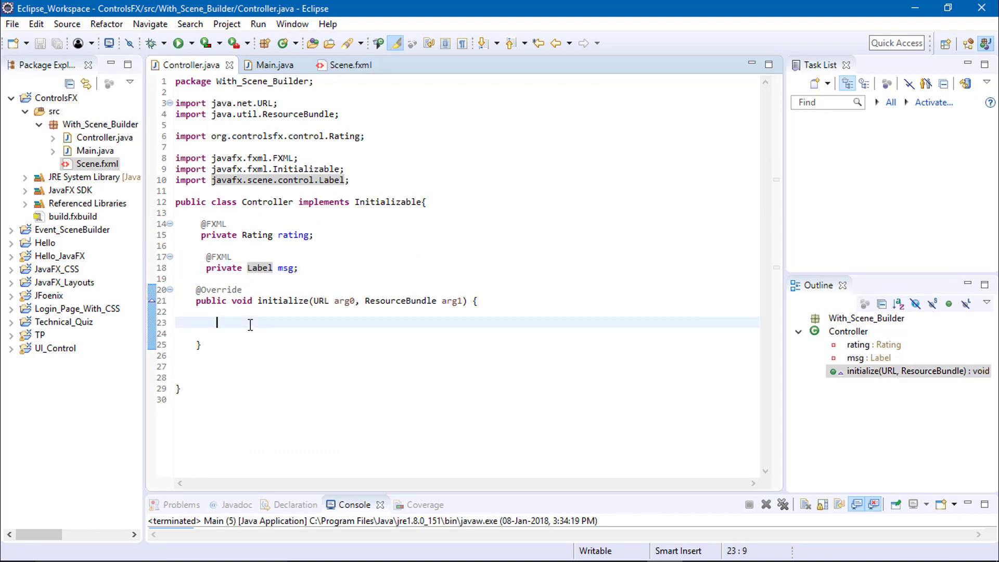
# On a new line in initialize, write rating.ratingProperty().addListener using content assist.
pyautogui.press('Return')
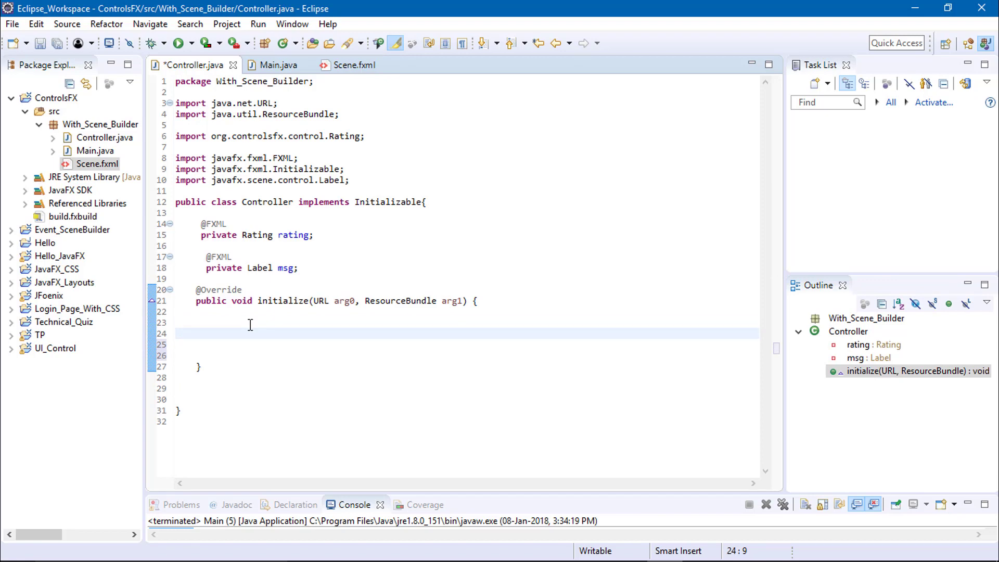
pyautogui.click(216, 332)
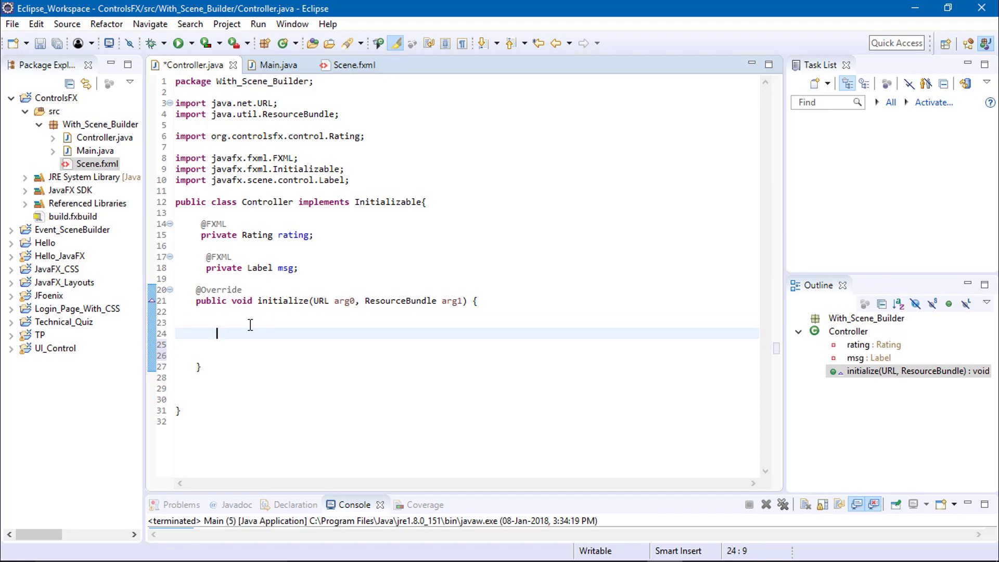
pyautogui.write('ra')
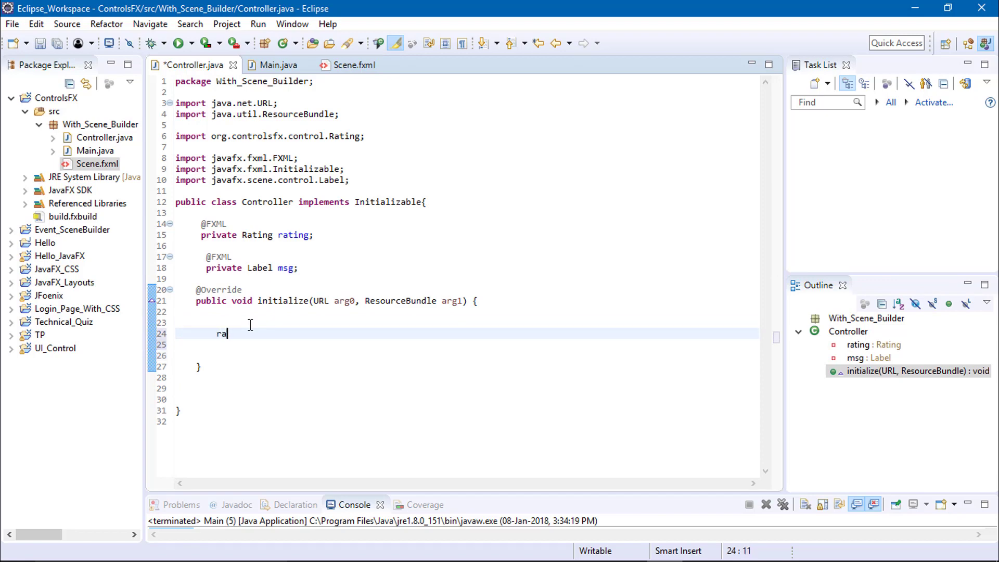
pyautogui.write('ting')
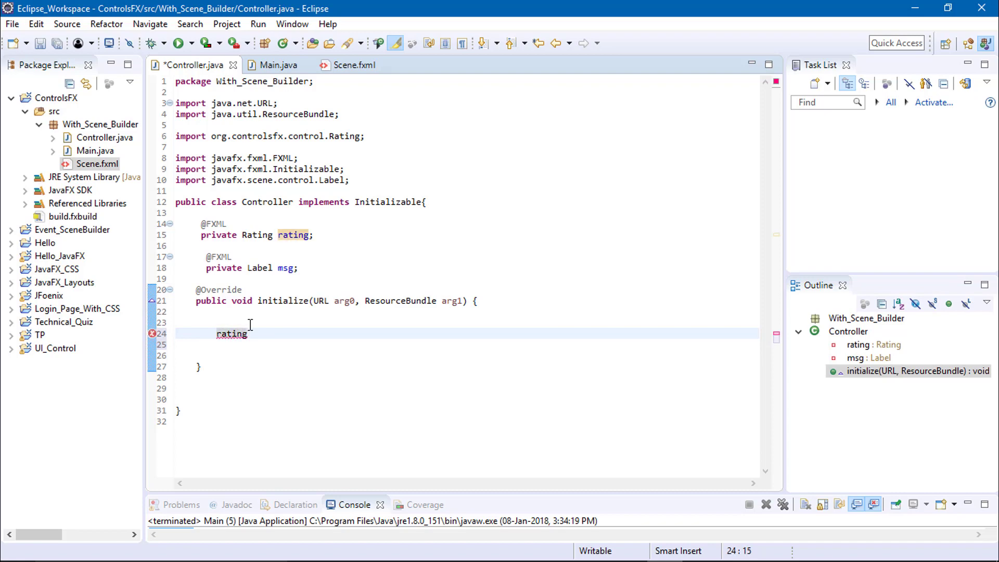
pyautogui.write('.r')
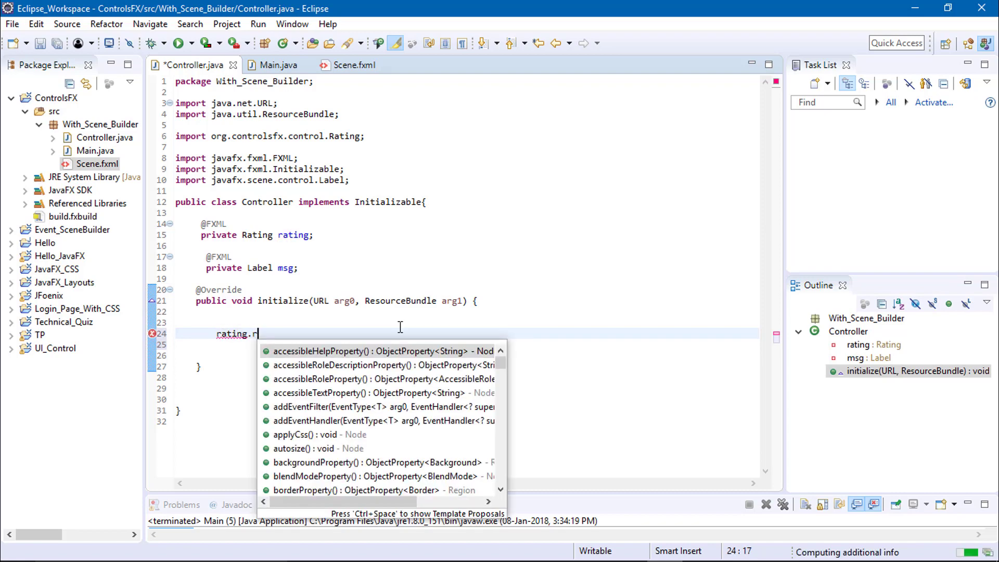
pyautogui.write('atingProperty(')
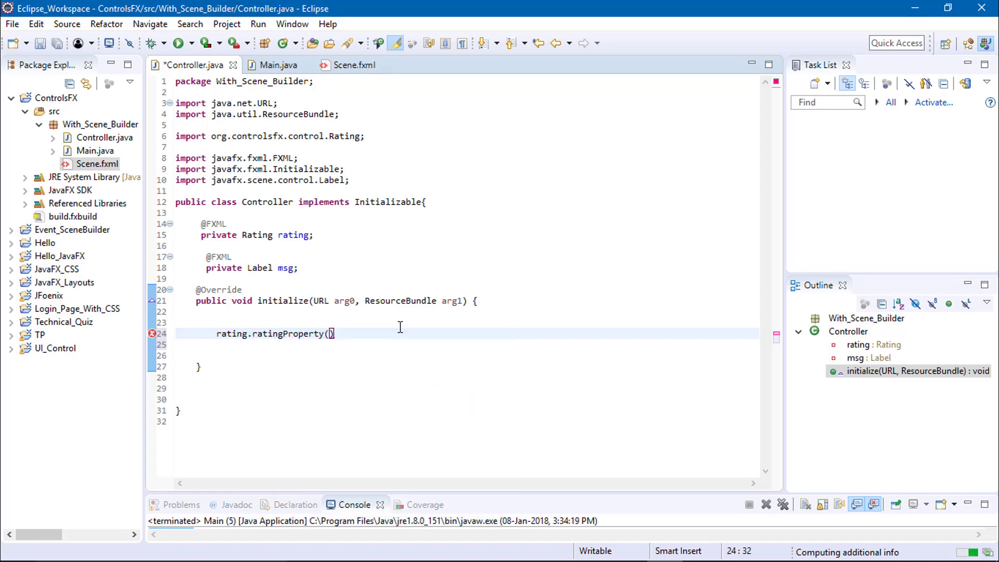
pyautogui.write('.')
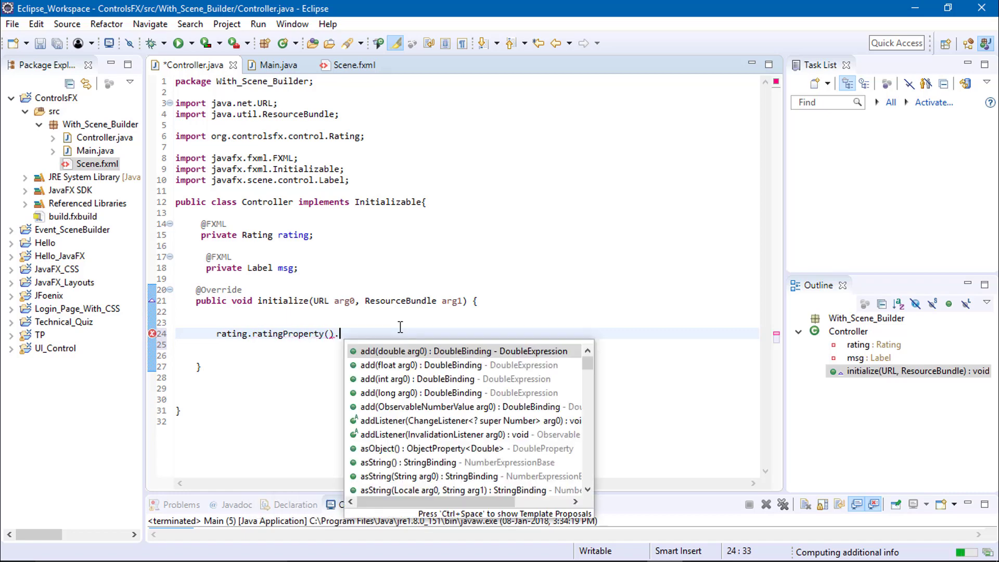
pyautogui.write('add')
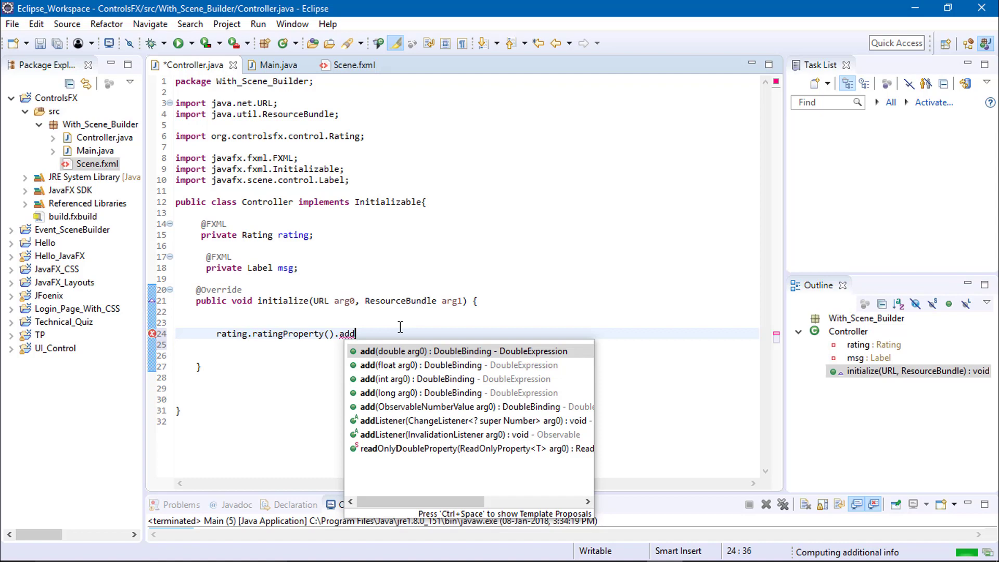
pyautogui.click(466, 421)
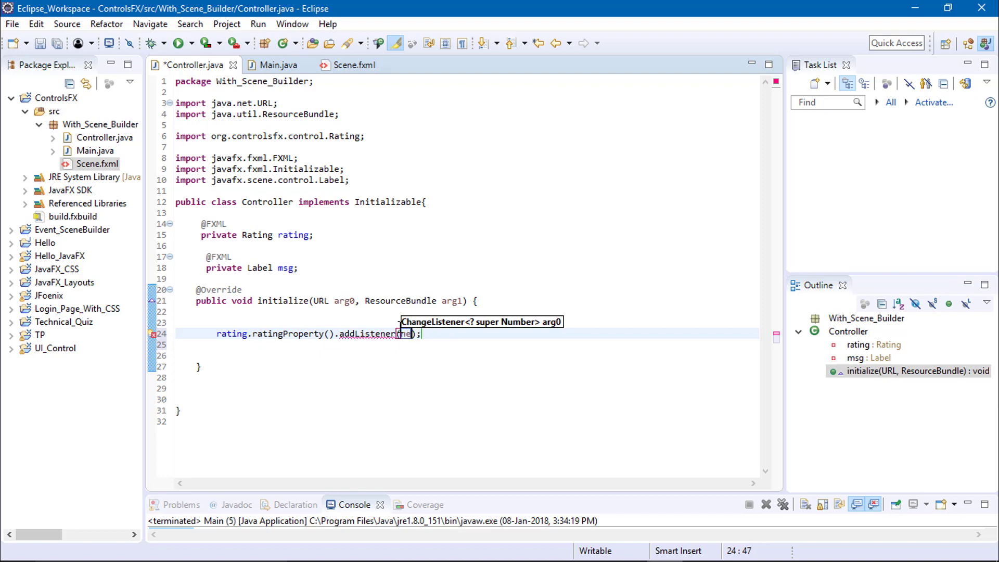
# Pass an anonymous new ChangeListener<Number>() { } with an empty body to addListener.
pyautogui.write('new ChangeListe')
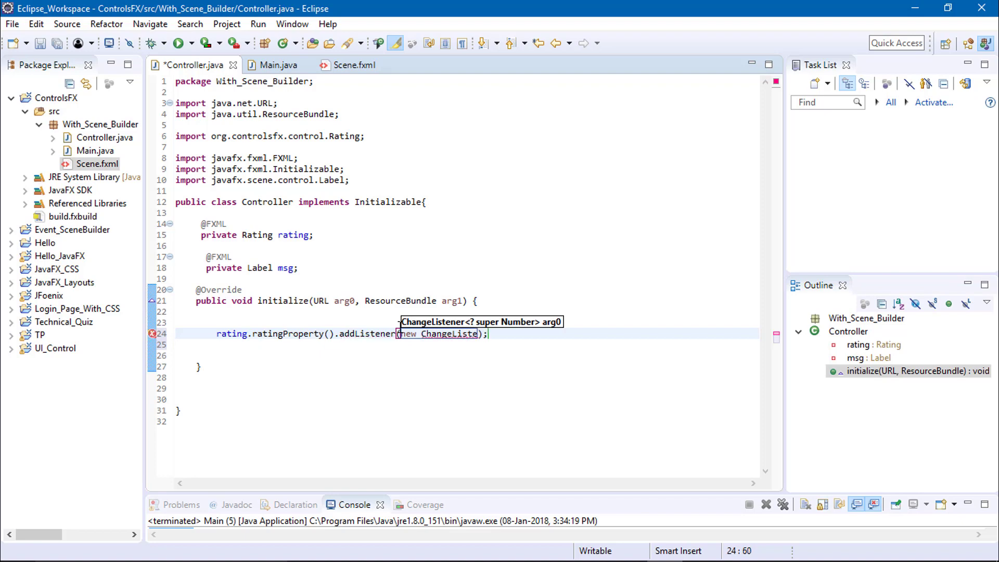
pyautogui.write('ner')
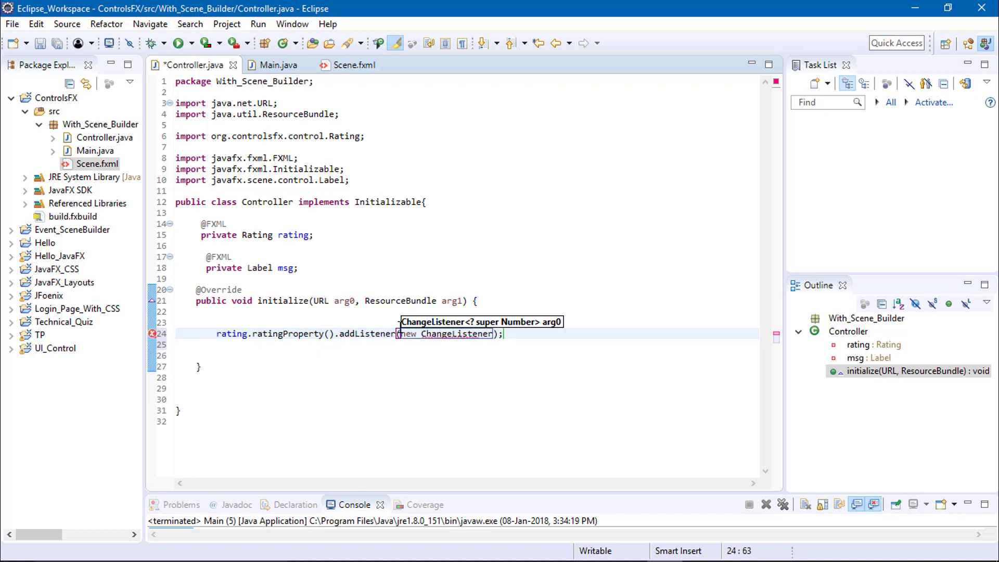
pyautogui.write('()')
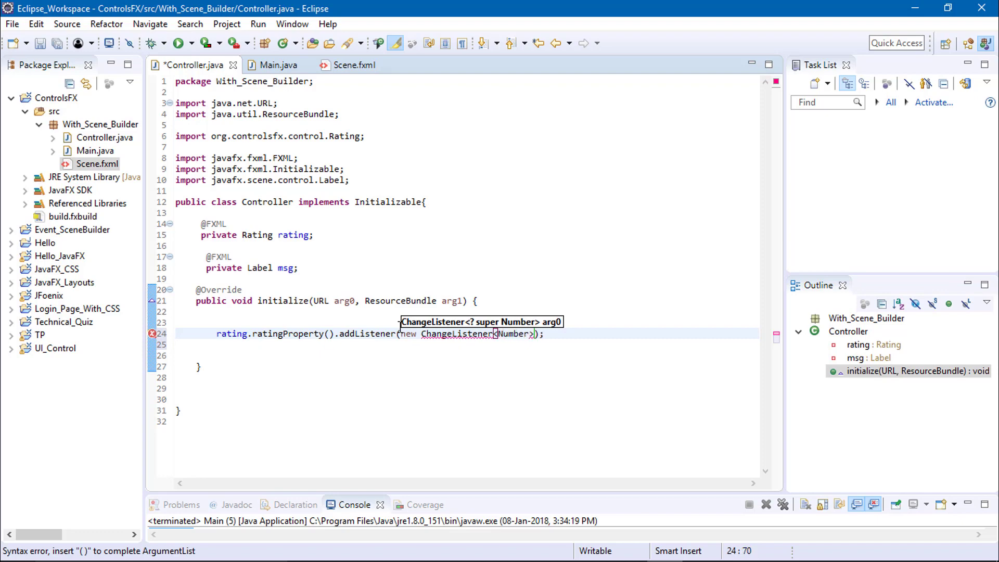
pyautogui.write('()')
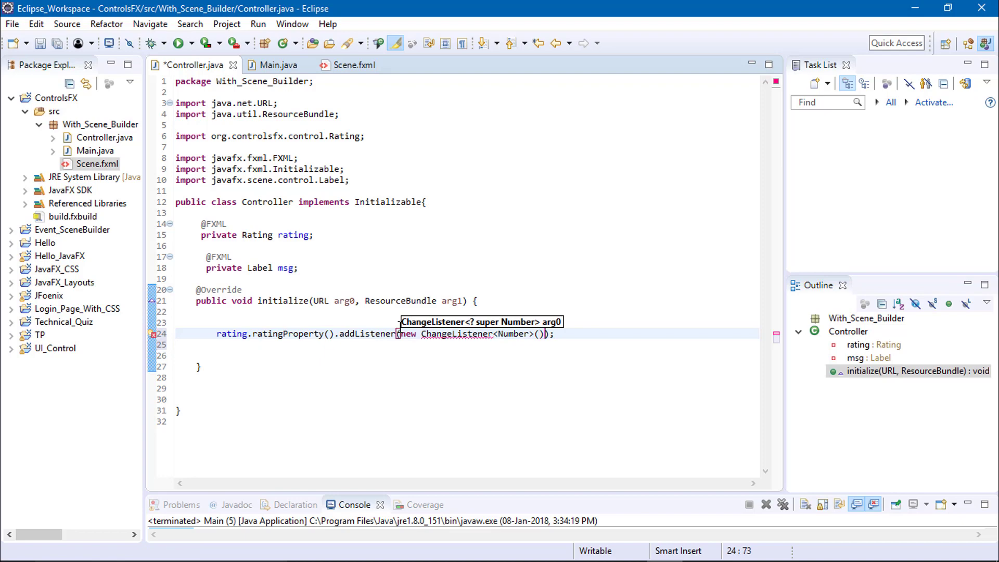
pyautogui.write('{}')
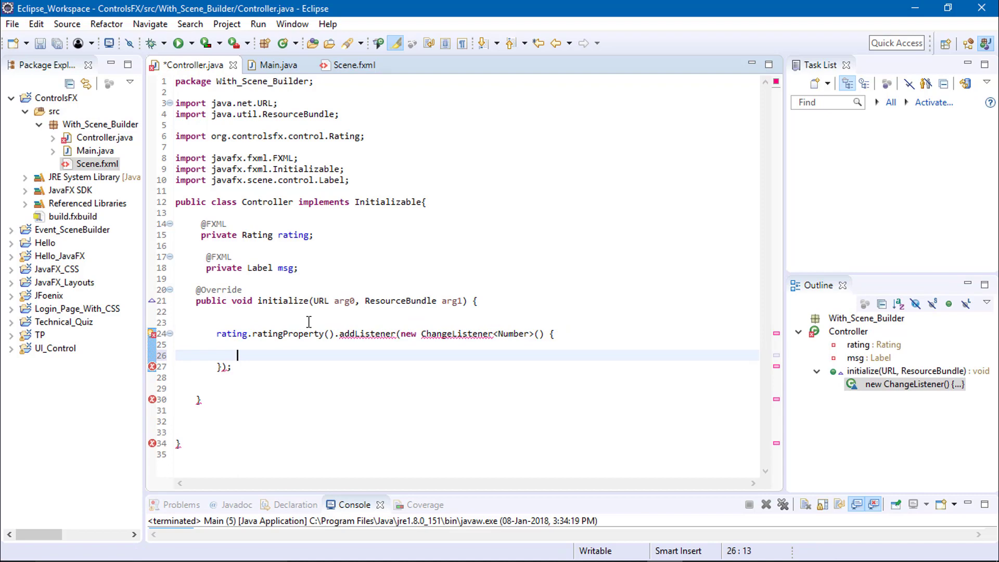
pyautogui.moveTo(152, 335)
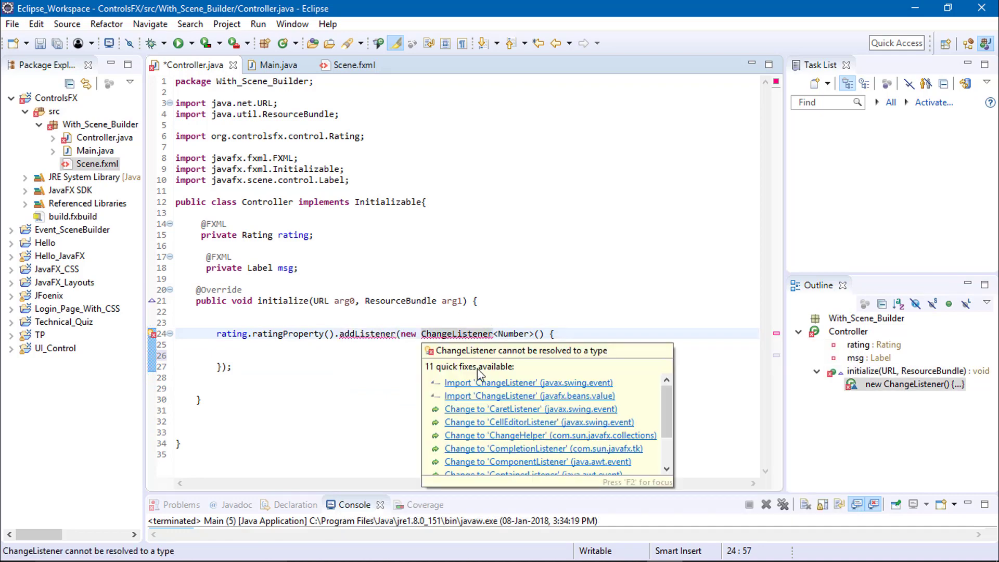
pyautogui.moveTo(493, 402)
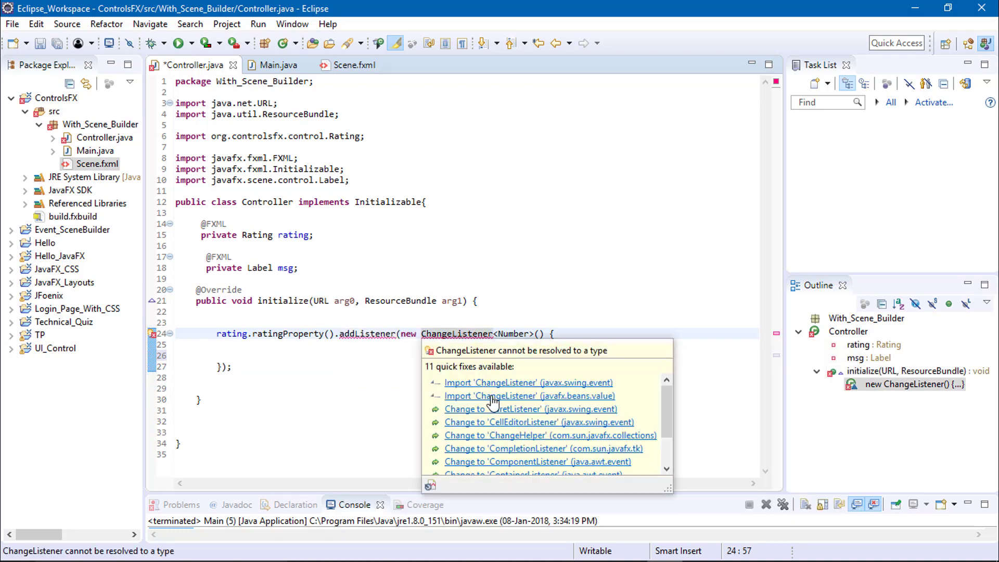
# Import javafx.beans.value.ChangeListener, generate the empty changed method, and remove the TODO.
pyautogui.click(529, 396)
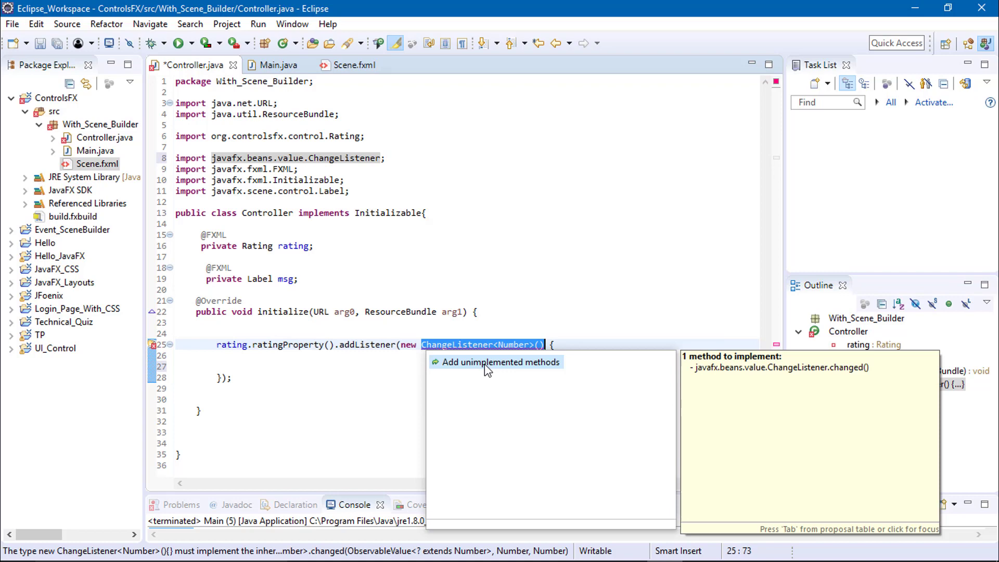
pyautogui.moveTo(508, 369)
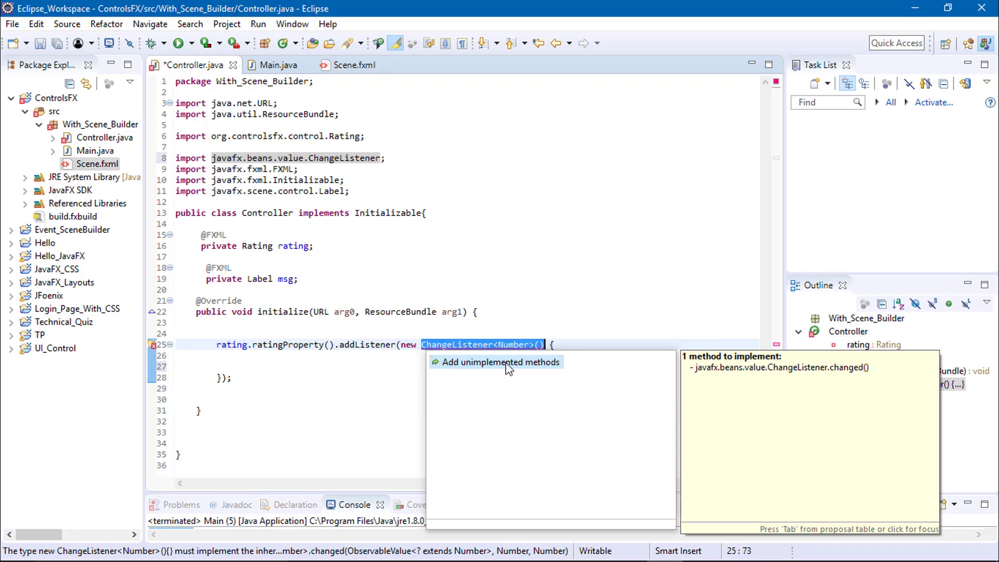
pyautogui.click(501, 362)
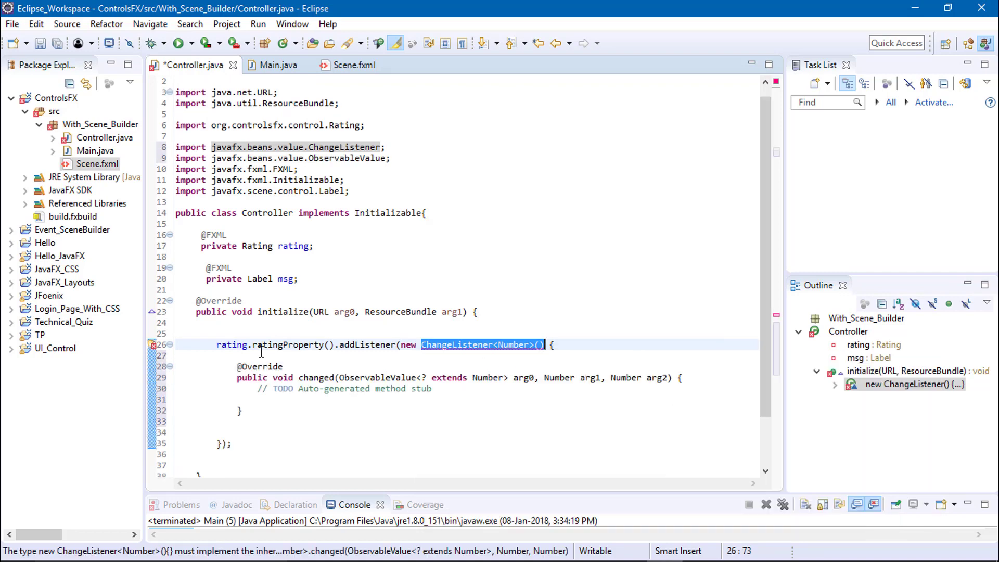
pyautogui.press('ctrl+s')
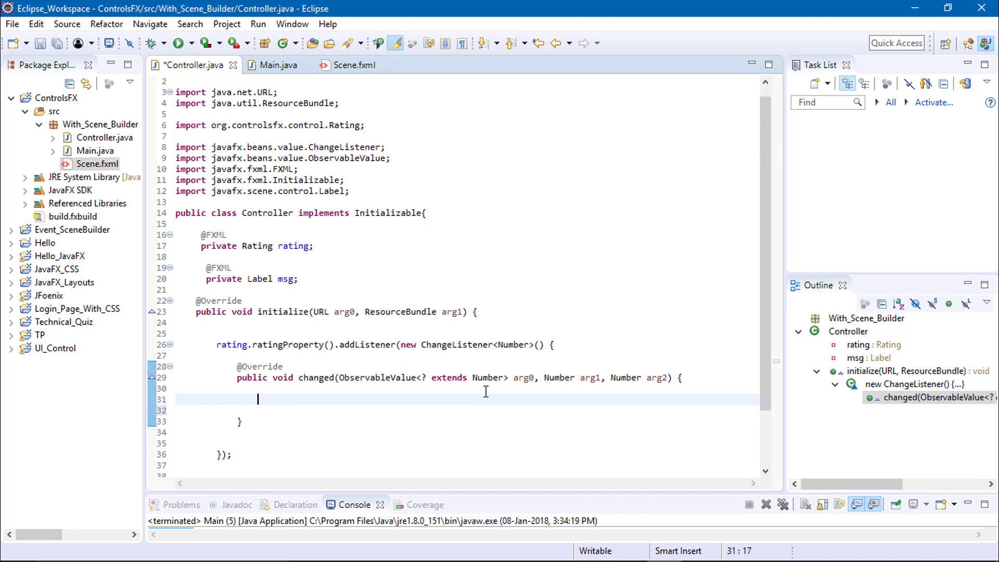
# Rename the changed() parameters arg0, arg1 and arg2 to ov, old and newT.
pyautogui.doubleClick(523, 377)
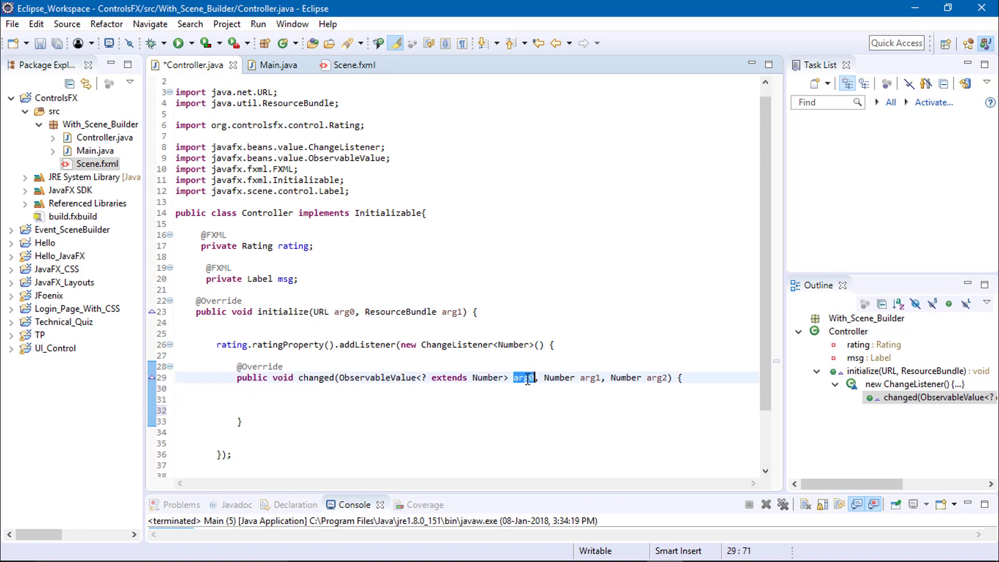
pyautogui.moveTo(524, 378)
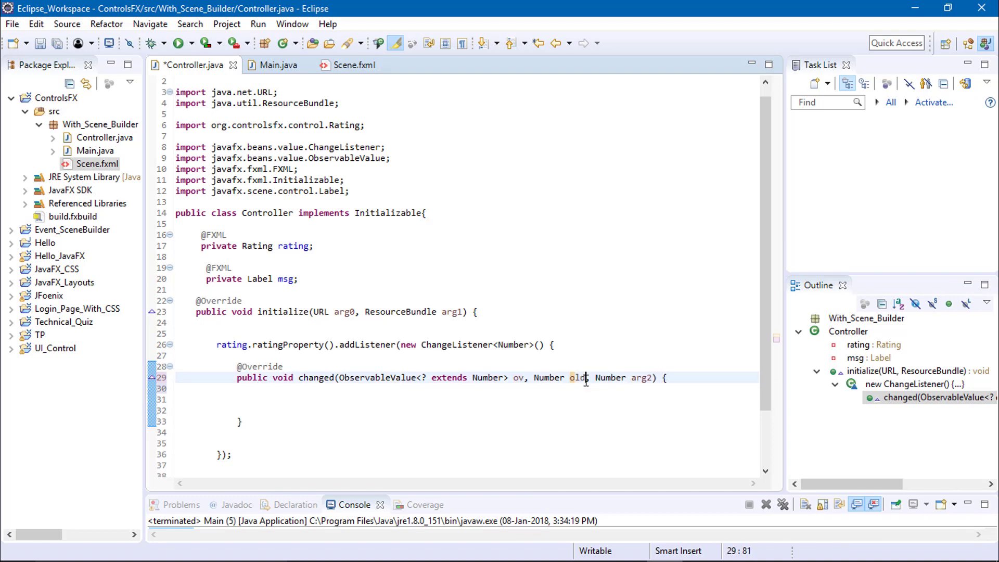
pyautogui.doubleClick(640, 377)
pyautogui.write('newT')
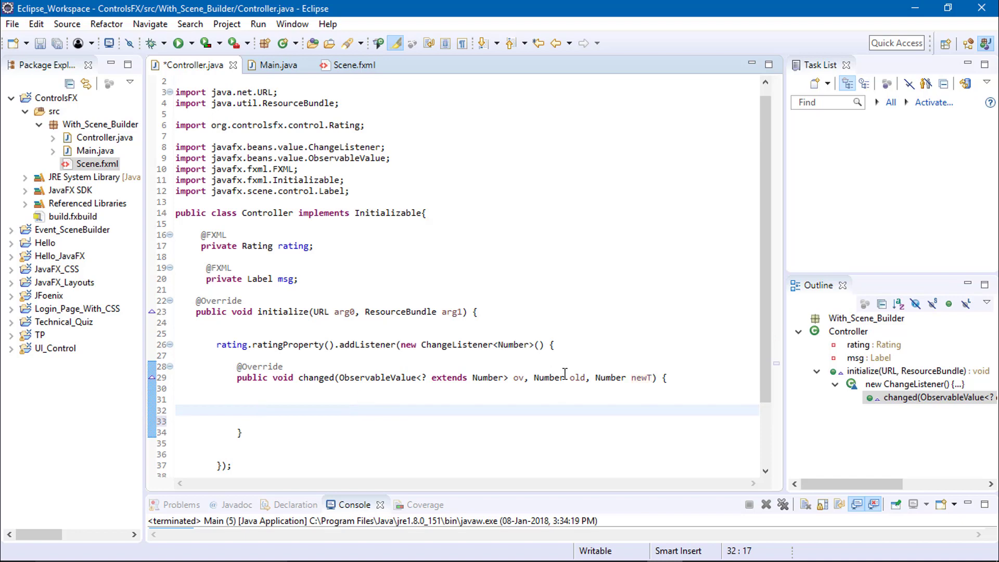
pyautogui.doubleClick(610, 377)
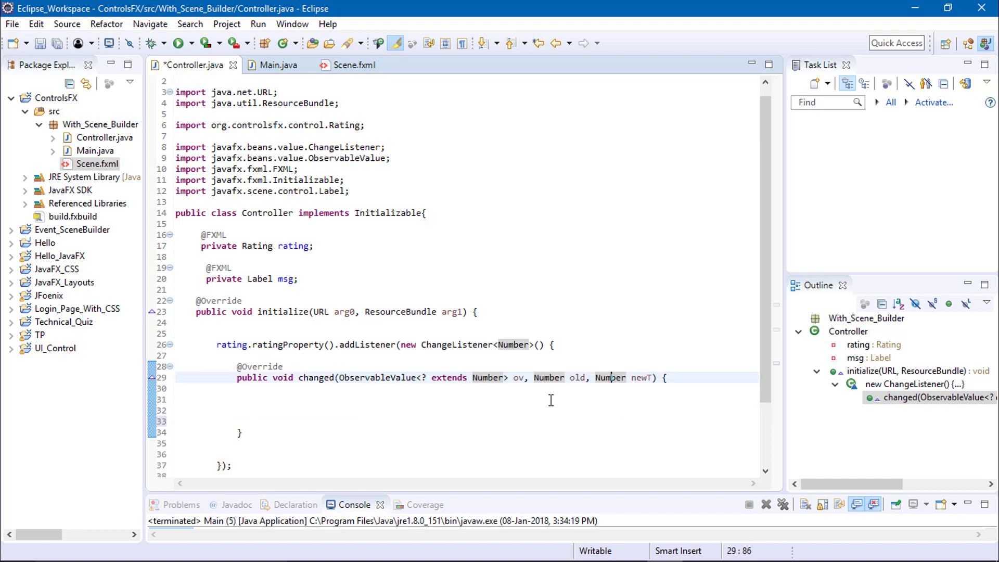
# In changed(), write msg.setText("Rating: "+newT); and save Controller.java.
pyautogui.write('msf')
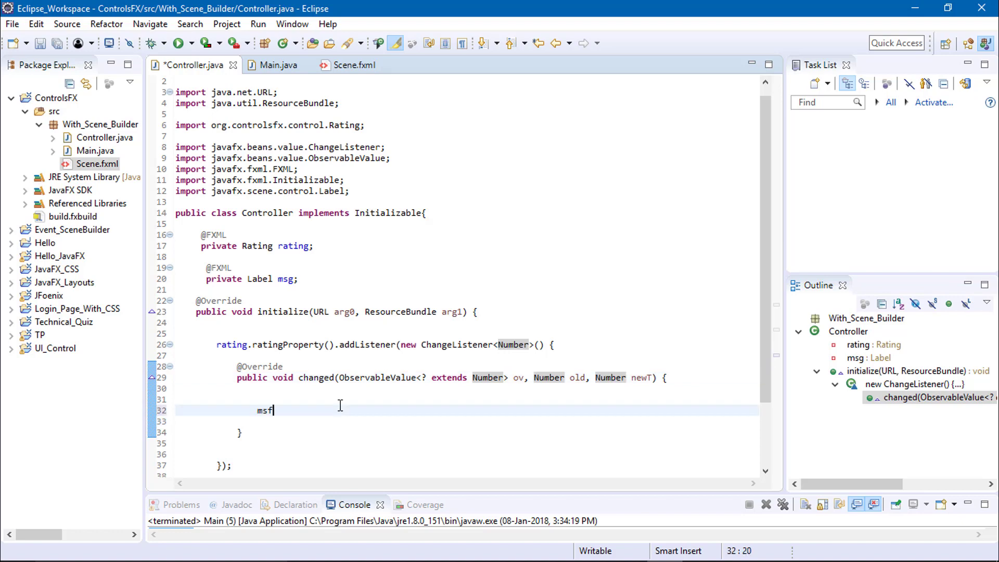
pyautogui.write('g.')
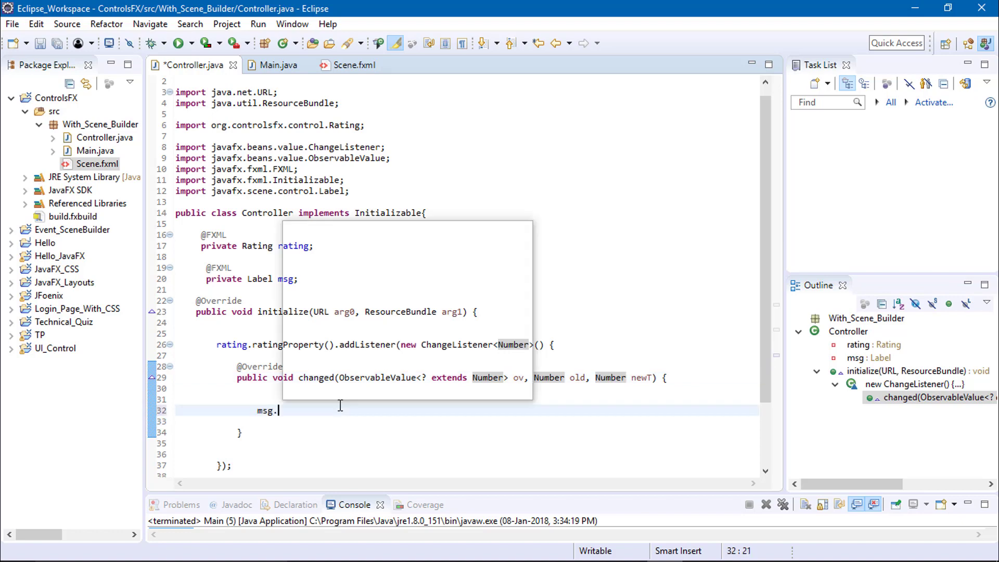
pyautogui.write('se')
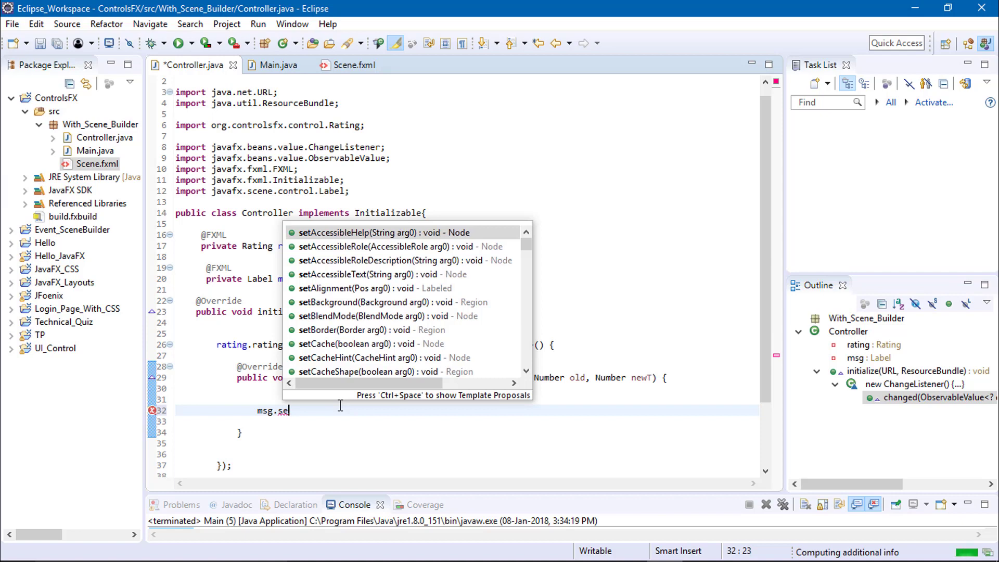
pyautogui.write('tText("");')
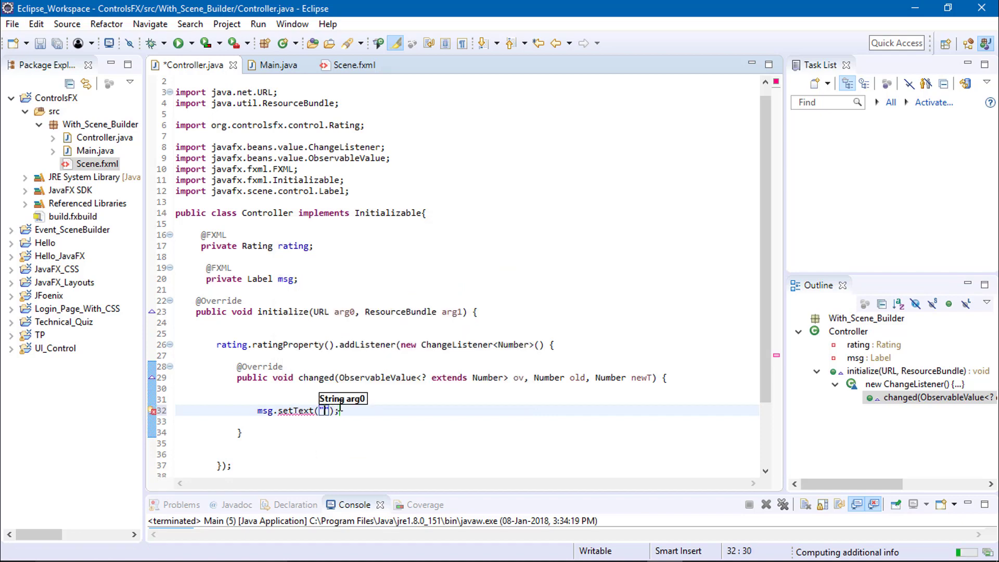
pyautogui.write('Rating')
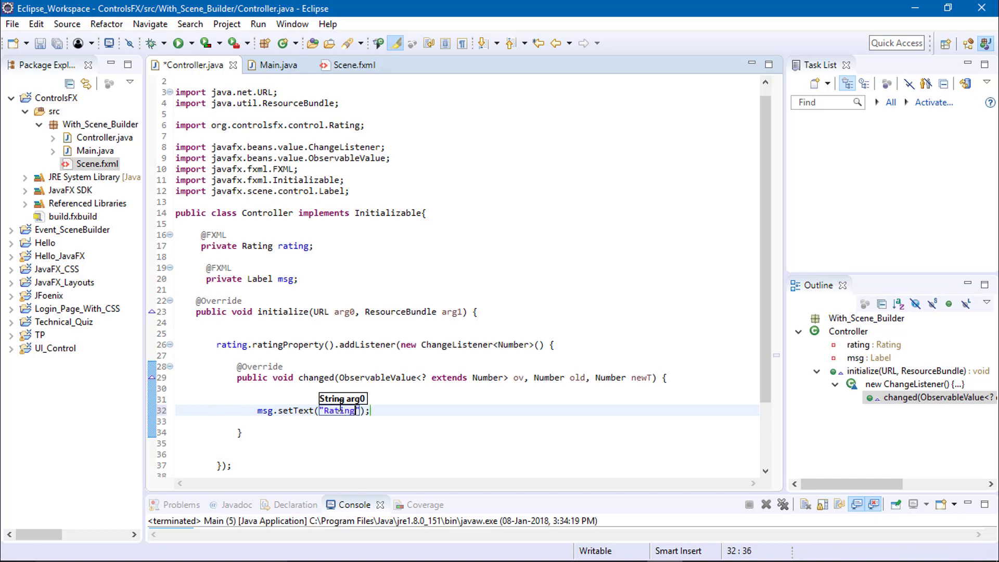
pyautogui.write(':')
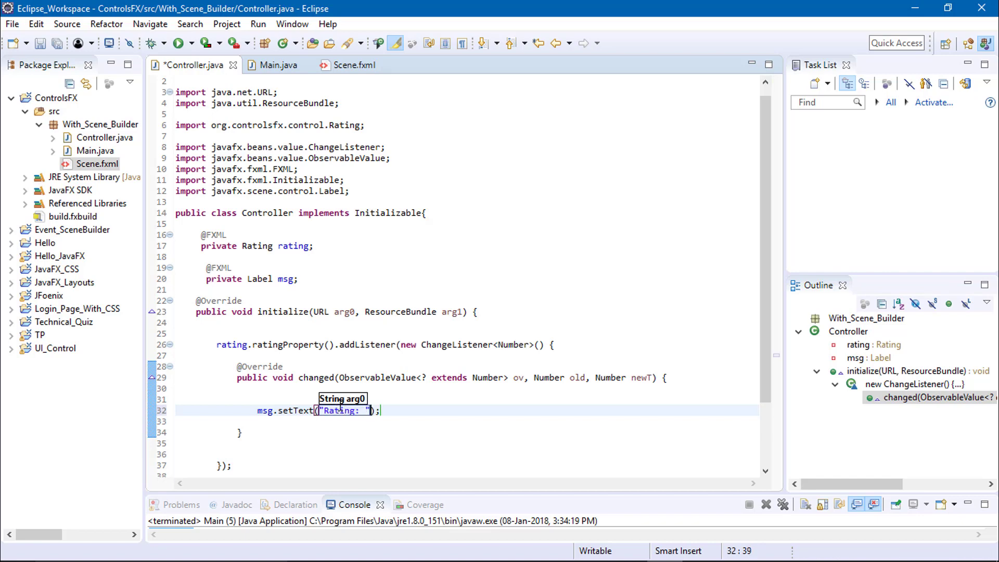
pyautogui.write('+')
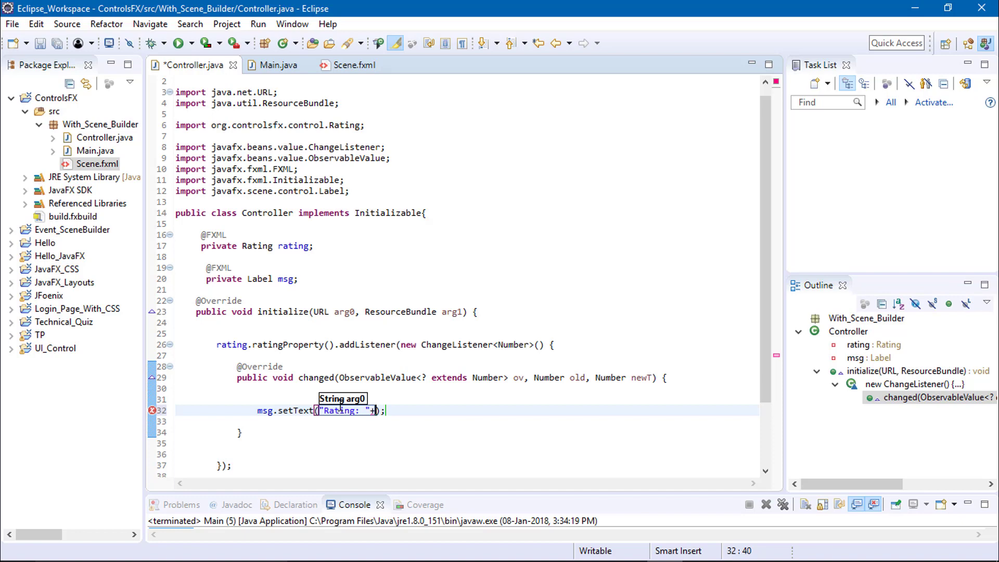
pyautogui.write('new')
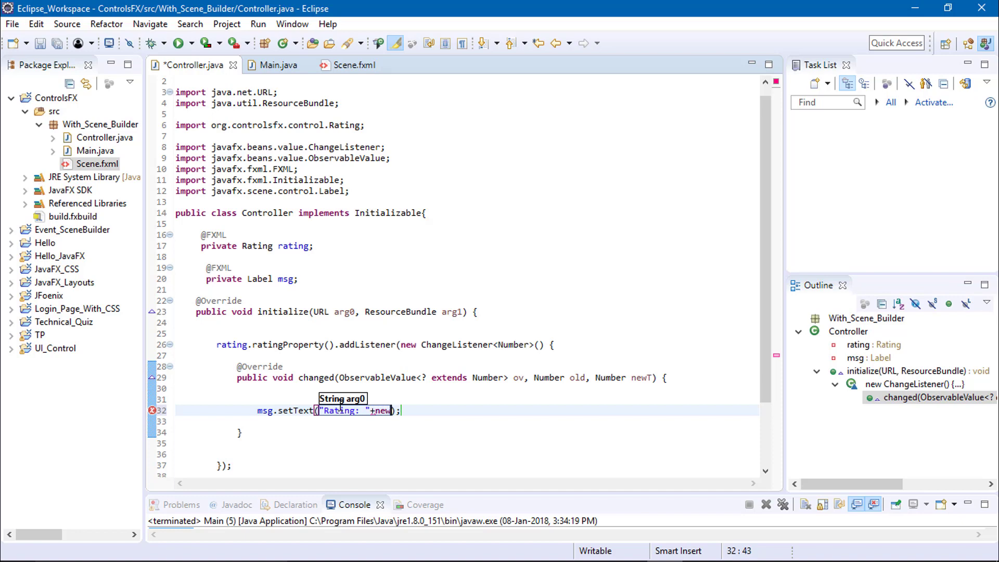
pyautogui.write('T')
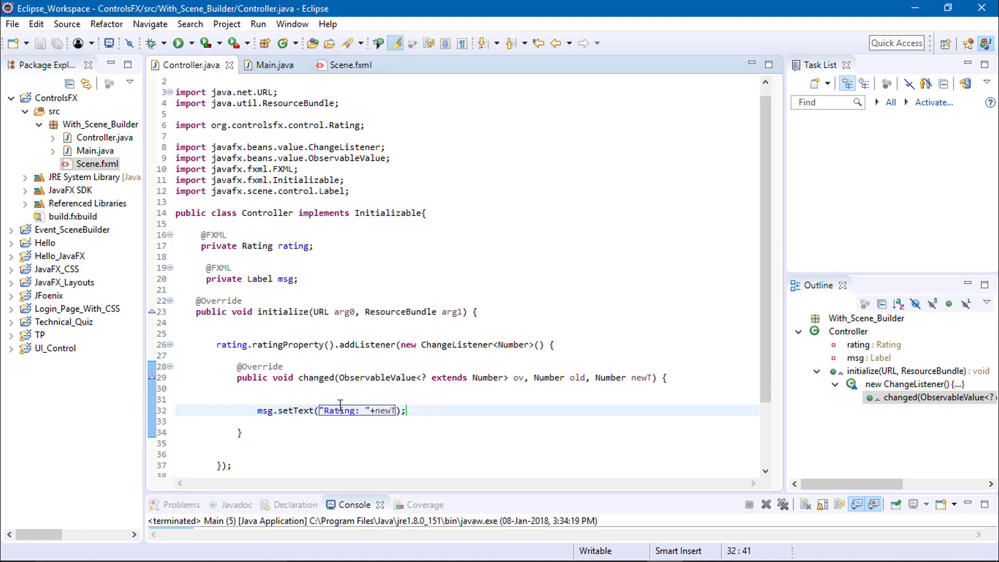
pyautogui.moveTo(427, 392)
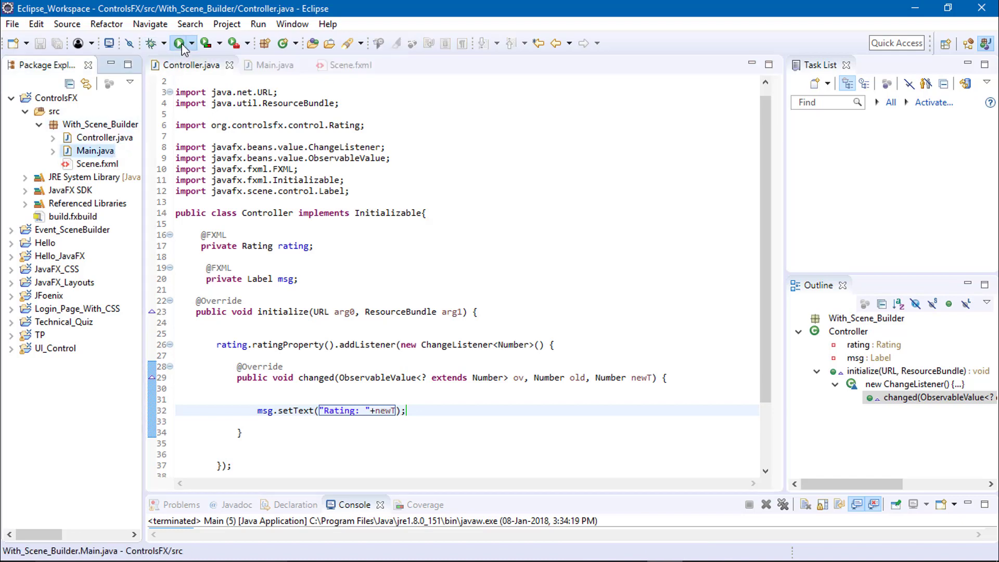
# Run the app, rate three, four, then three stars to check the label, and close it.
pyautogui.click(177, 43)
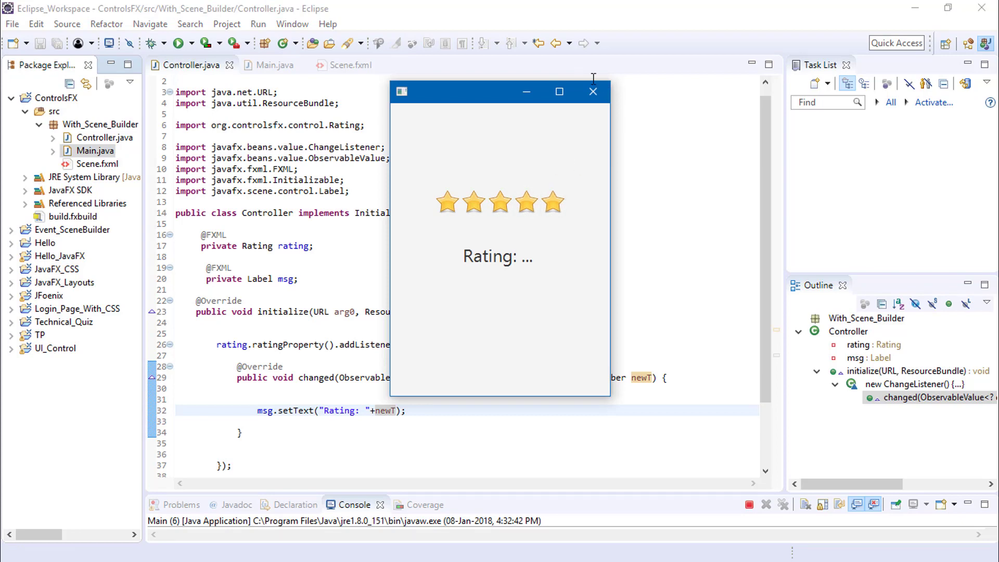
pyautogui.click(593, 91)
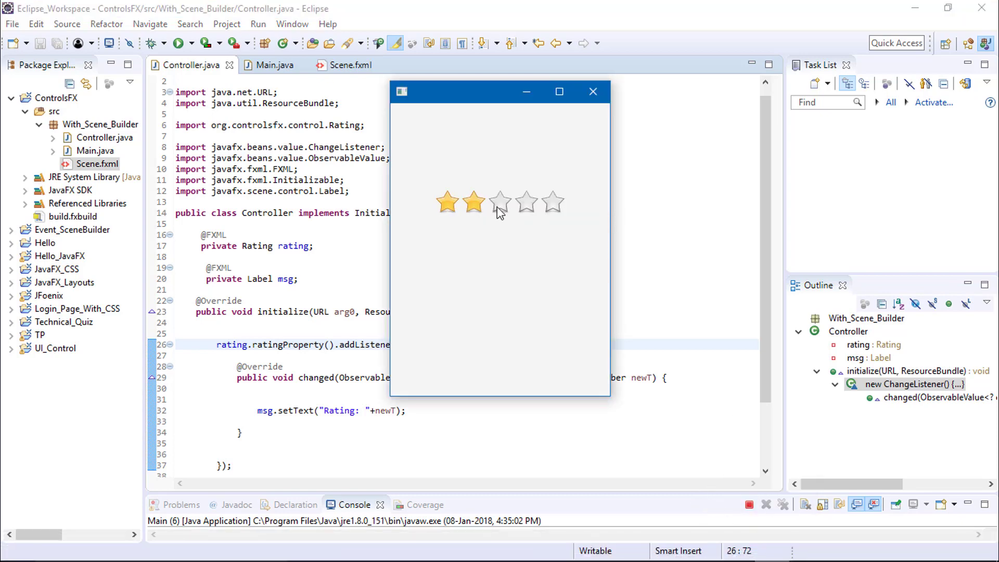
pyautogui.moveTo(530, 255)
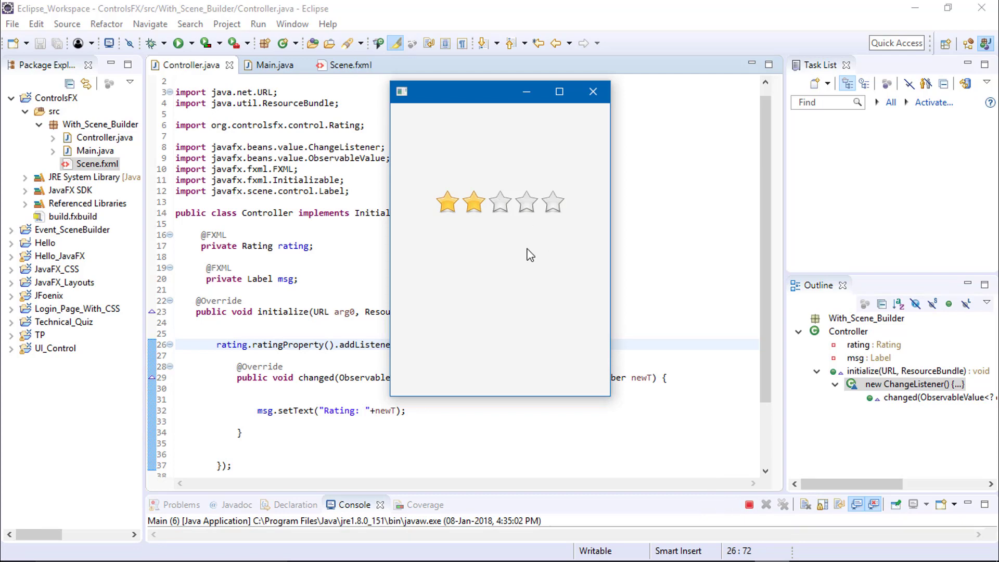
pyautogui.click(499, 202)
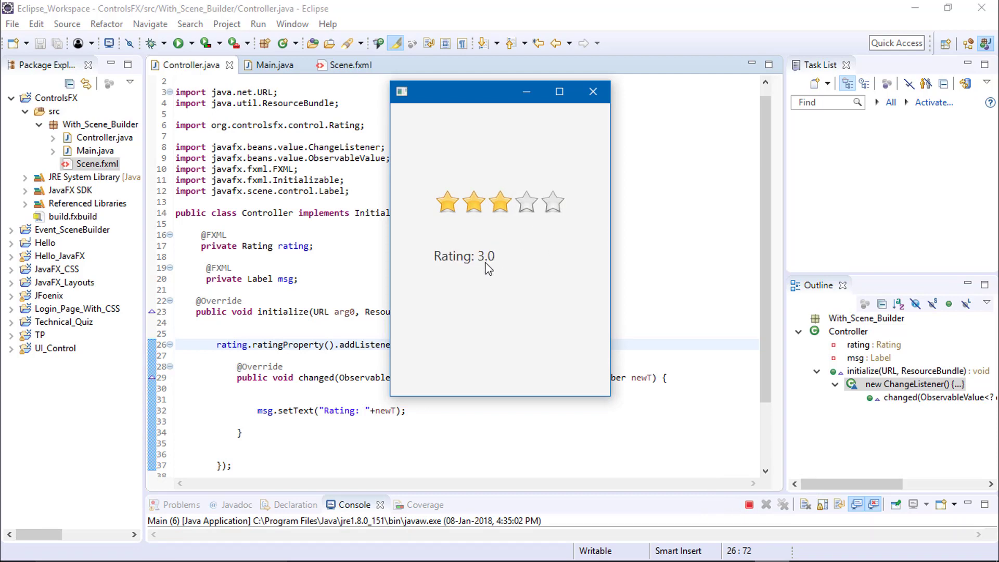
pyautogui.click(525, 201)
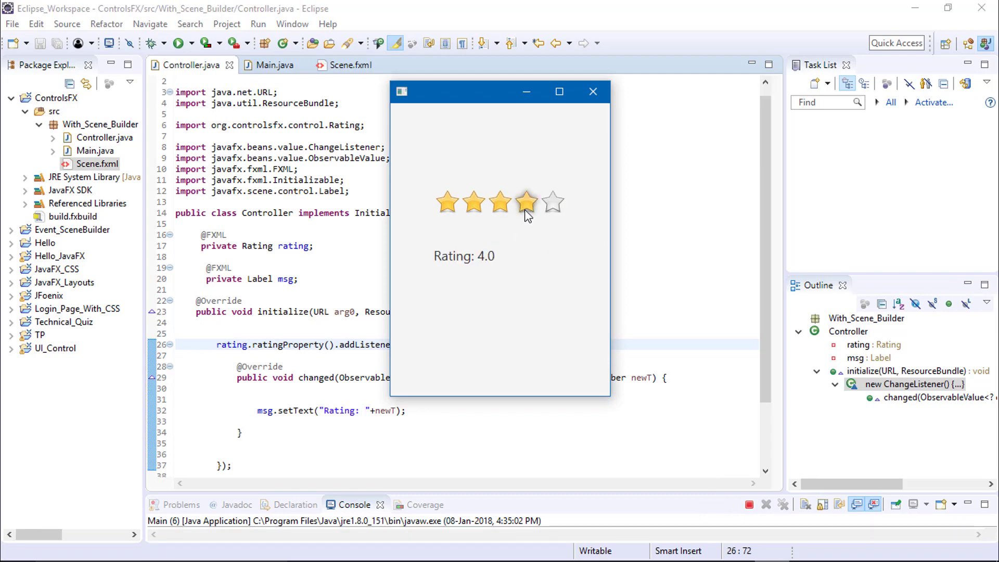
pyautogui.moveTo(474, 203)
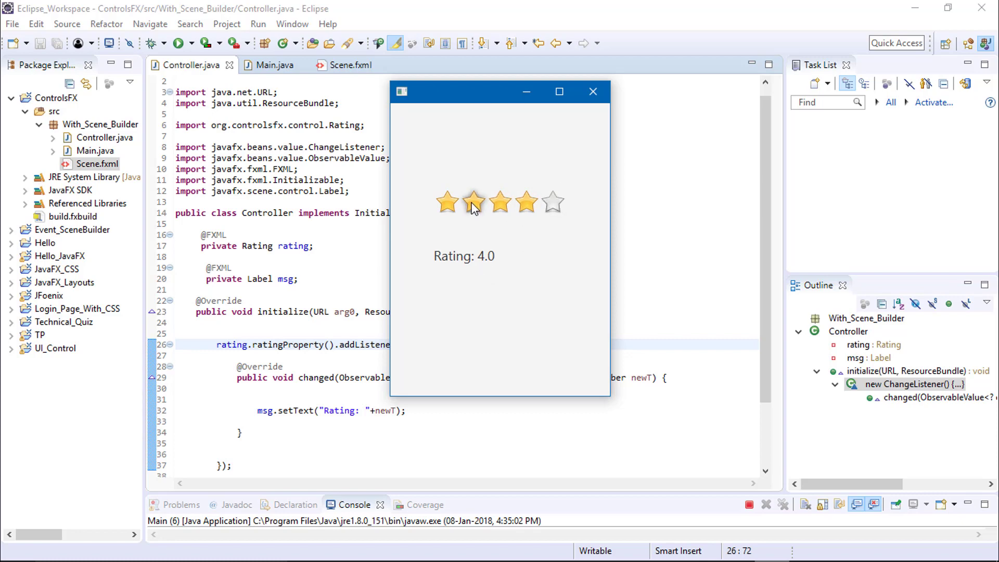
pyautogui.click(499, 201)
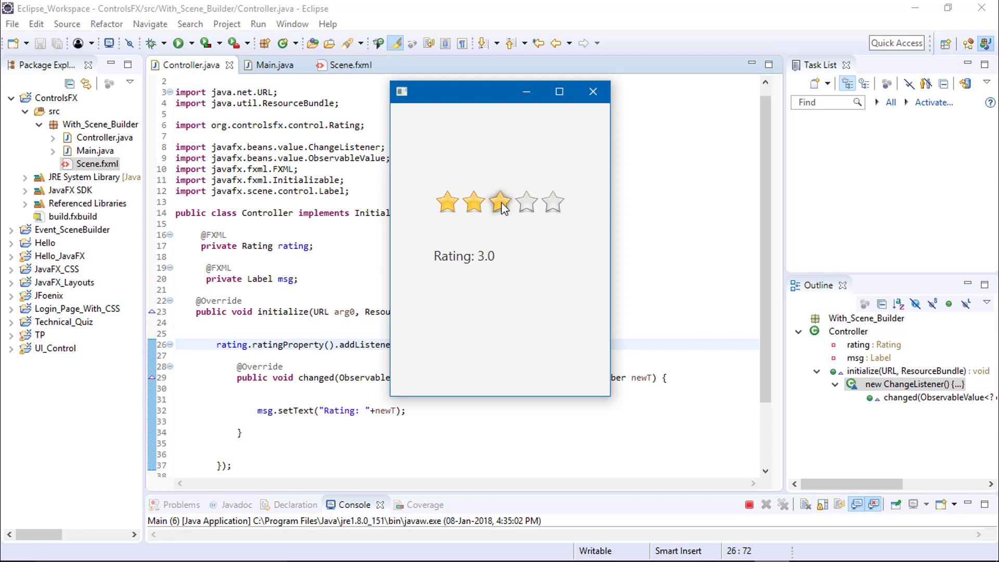
pyautogui.moveTo(444, 264)
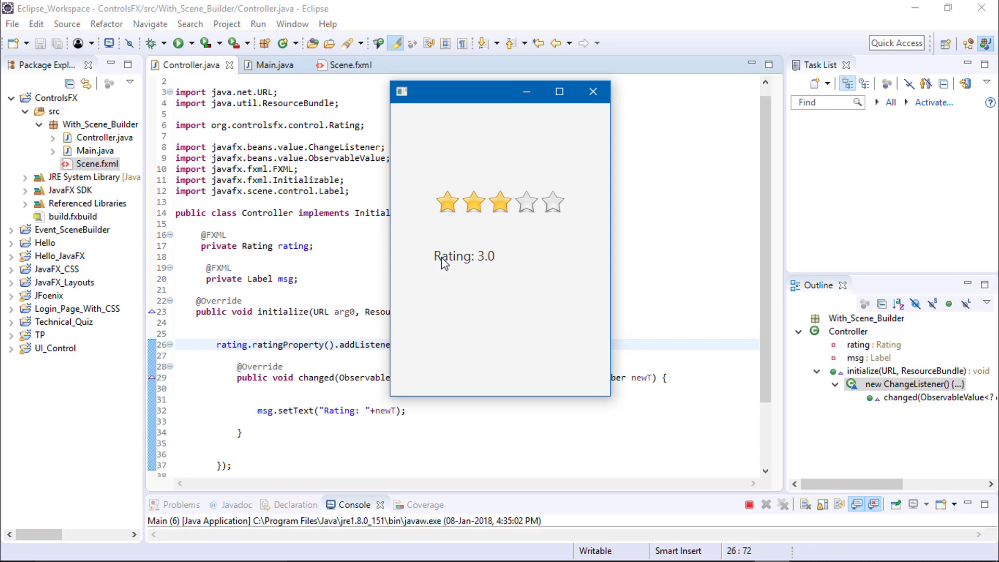
pyautogui.moveTo(442, 279)
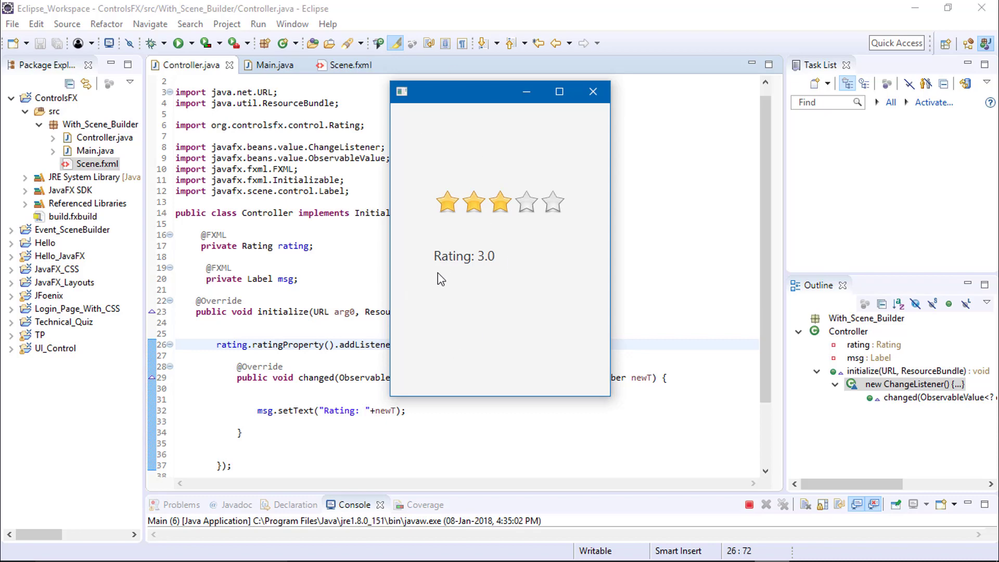
pyautogui.moveTo(510, 91)
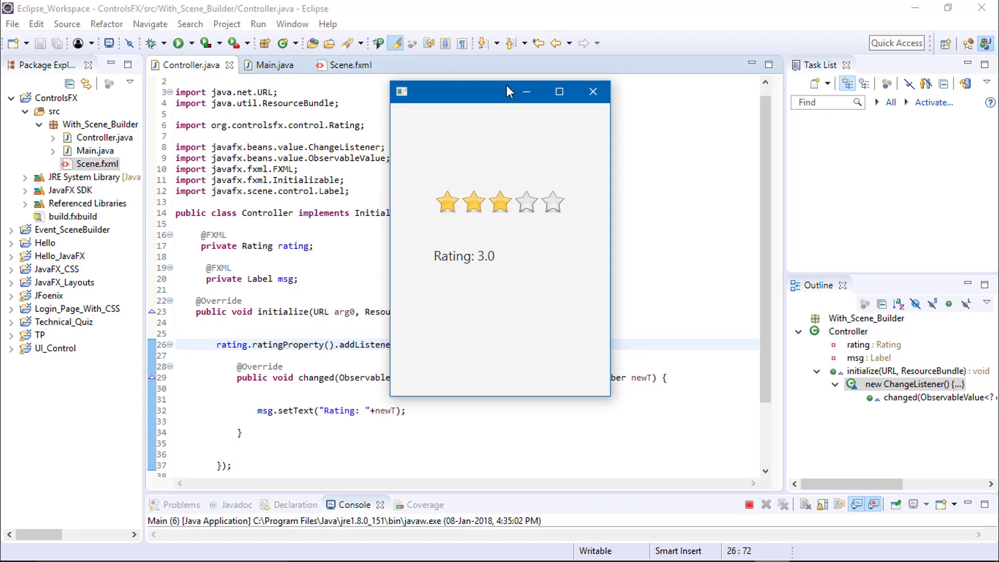
pyautogui.click(592, 91)
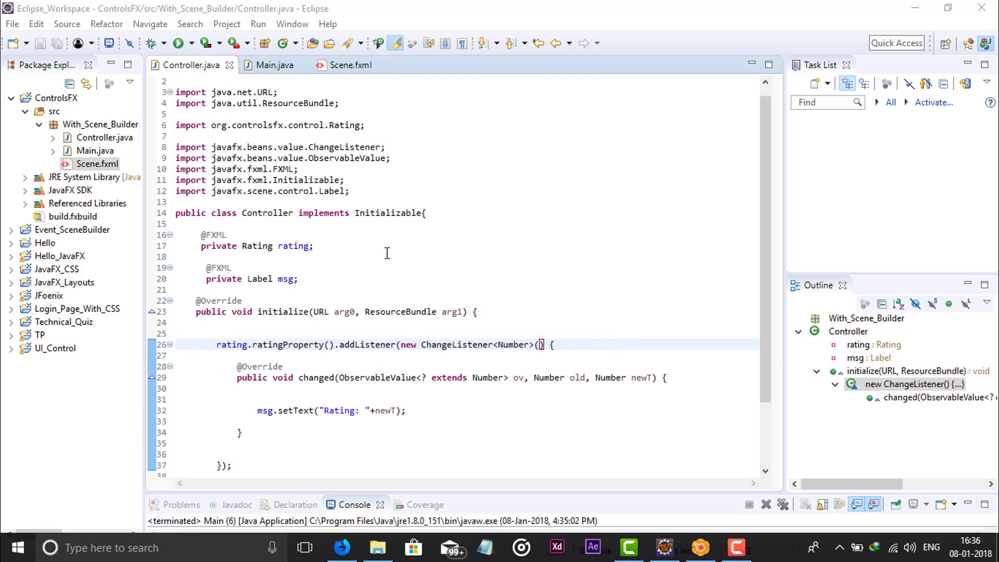
pyautogui.scroll(-3)
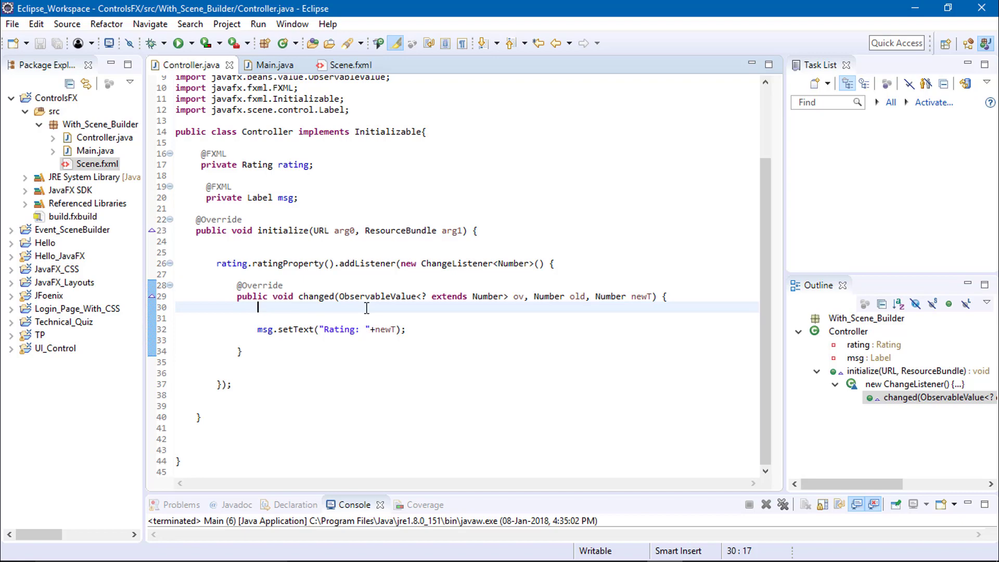
pyautogui.moveTo(765, 312)
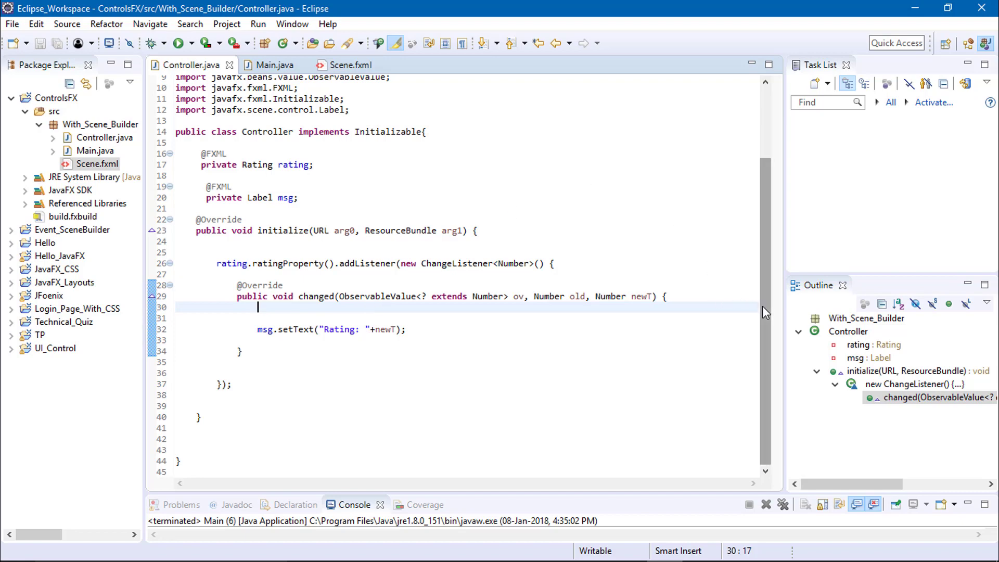
pyautogui.scroll(3)
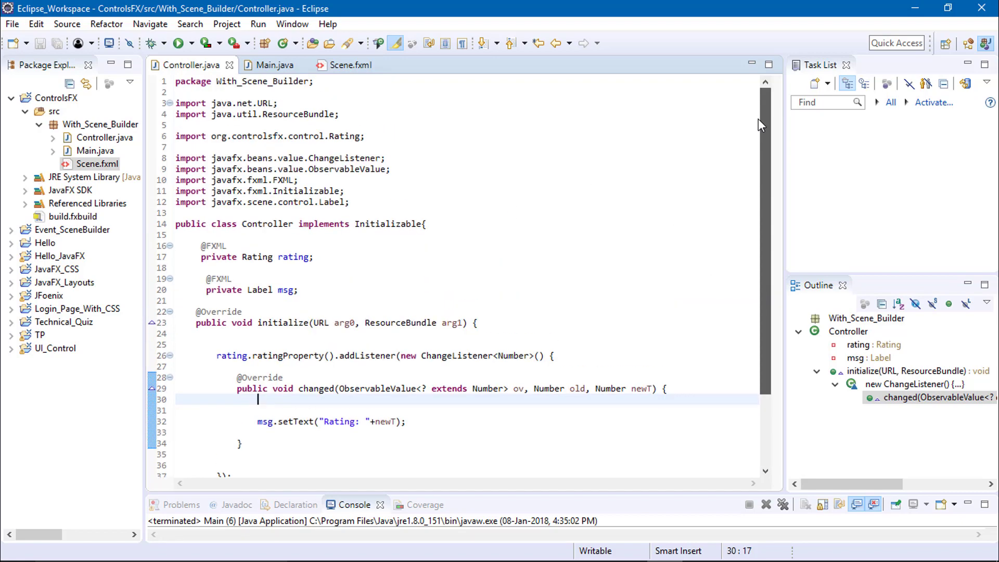
pyautogui.scroll(-3)
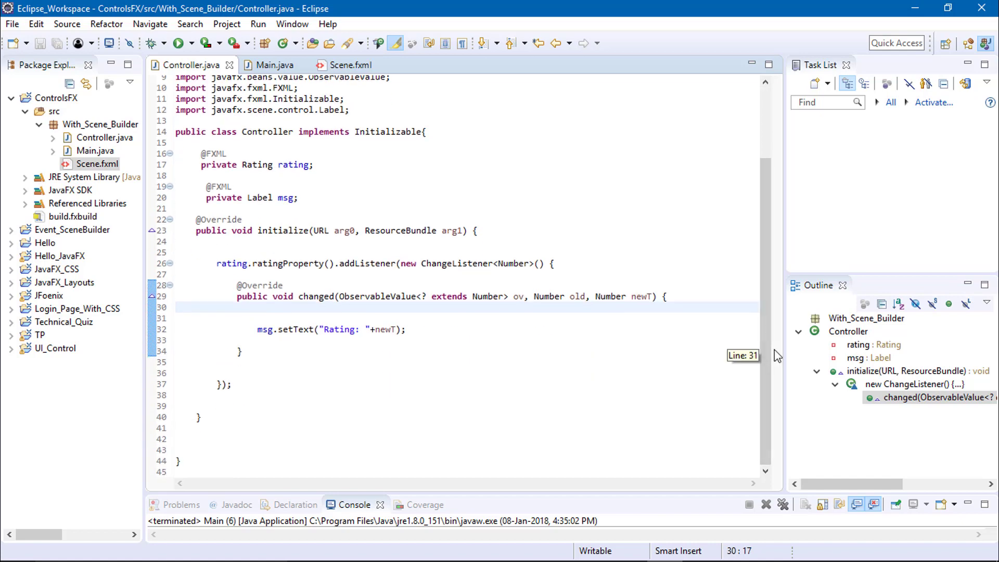